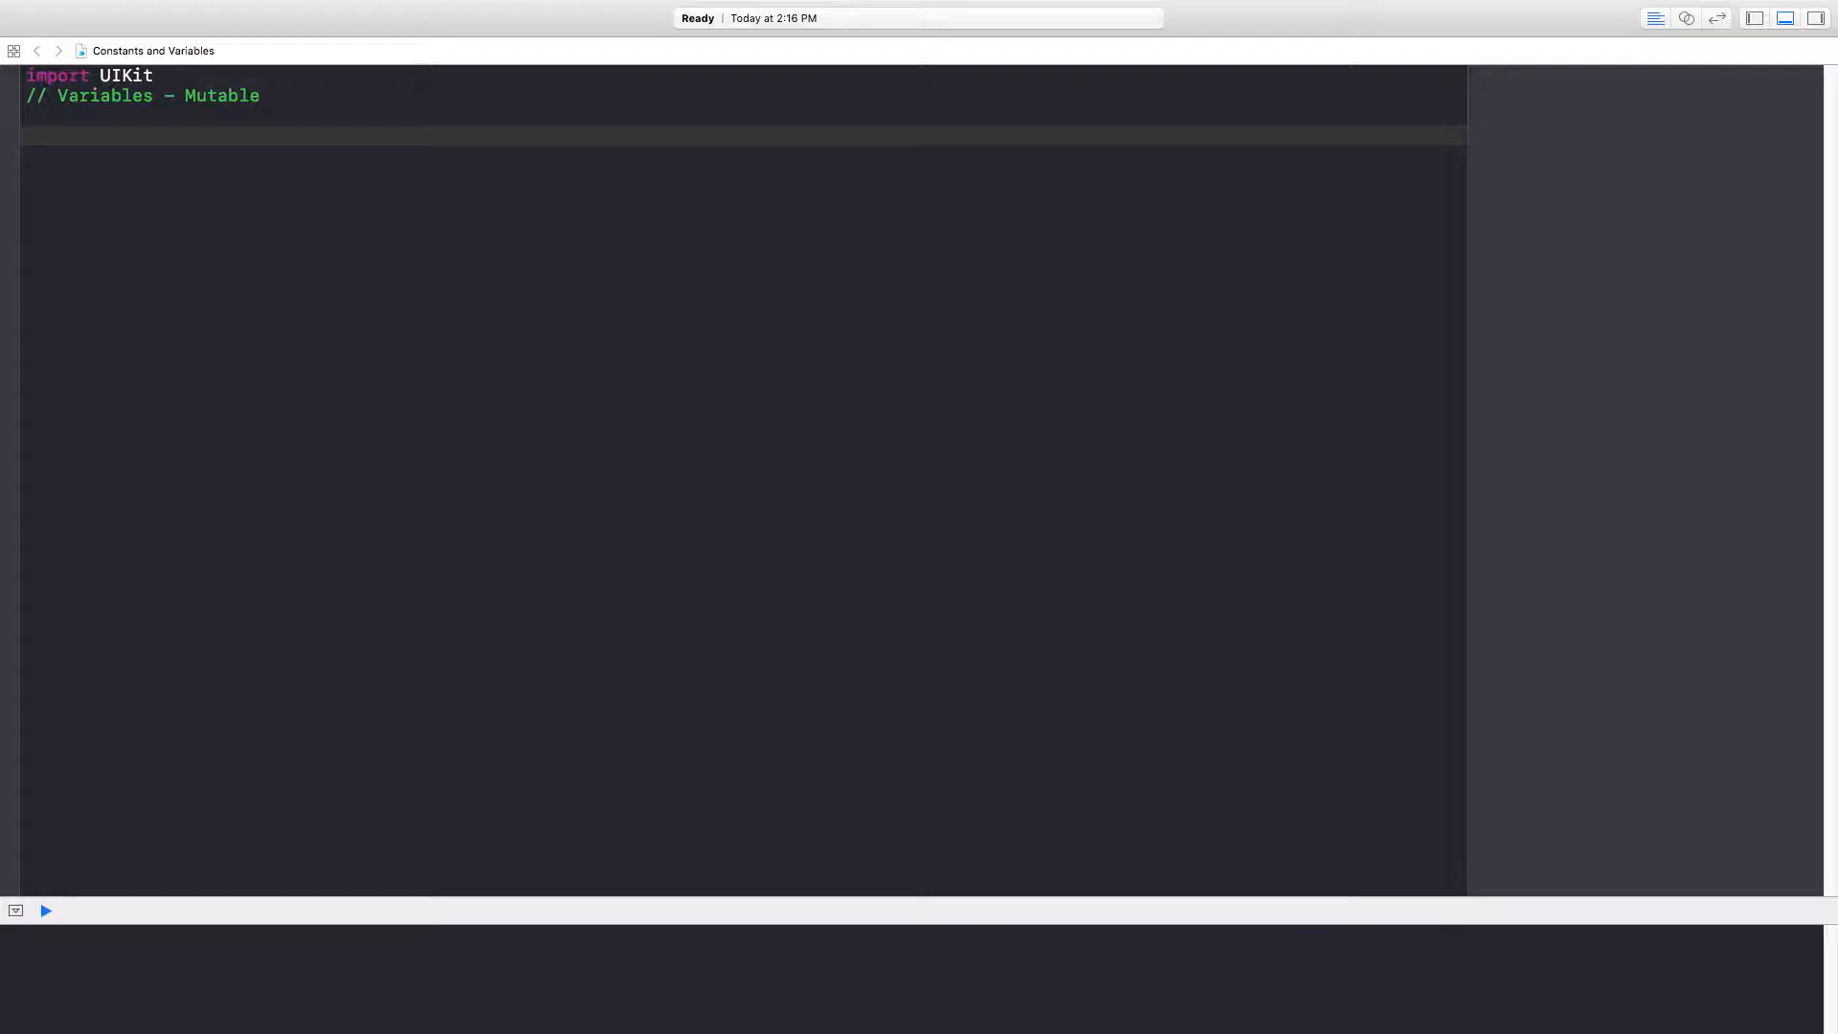
- Write var name = "matt" and highlight its keyword, identifier and value in turn
text(var)
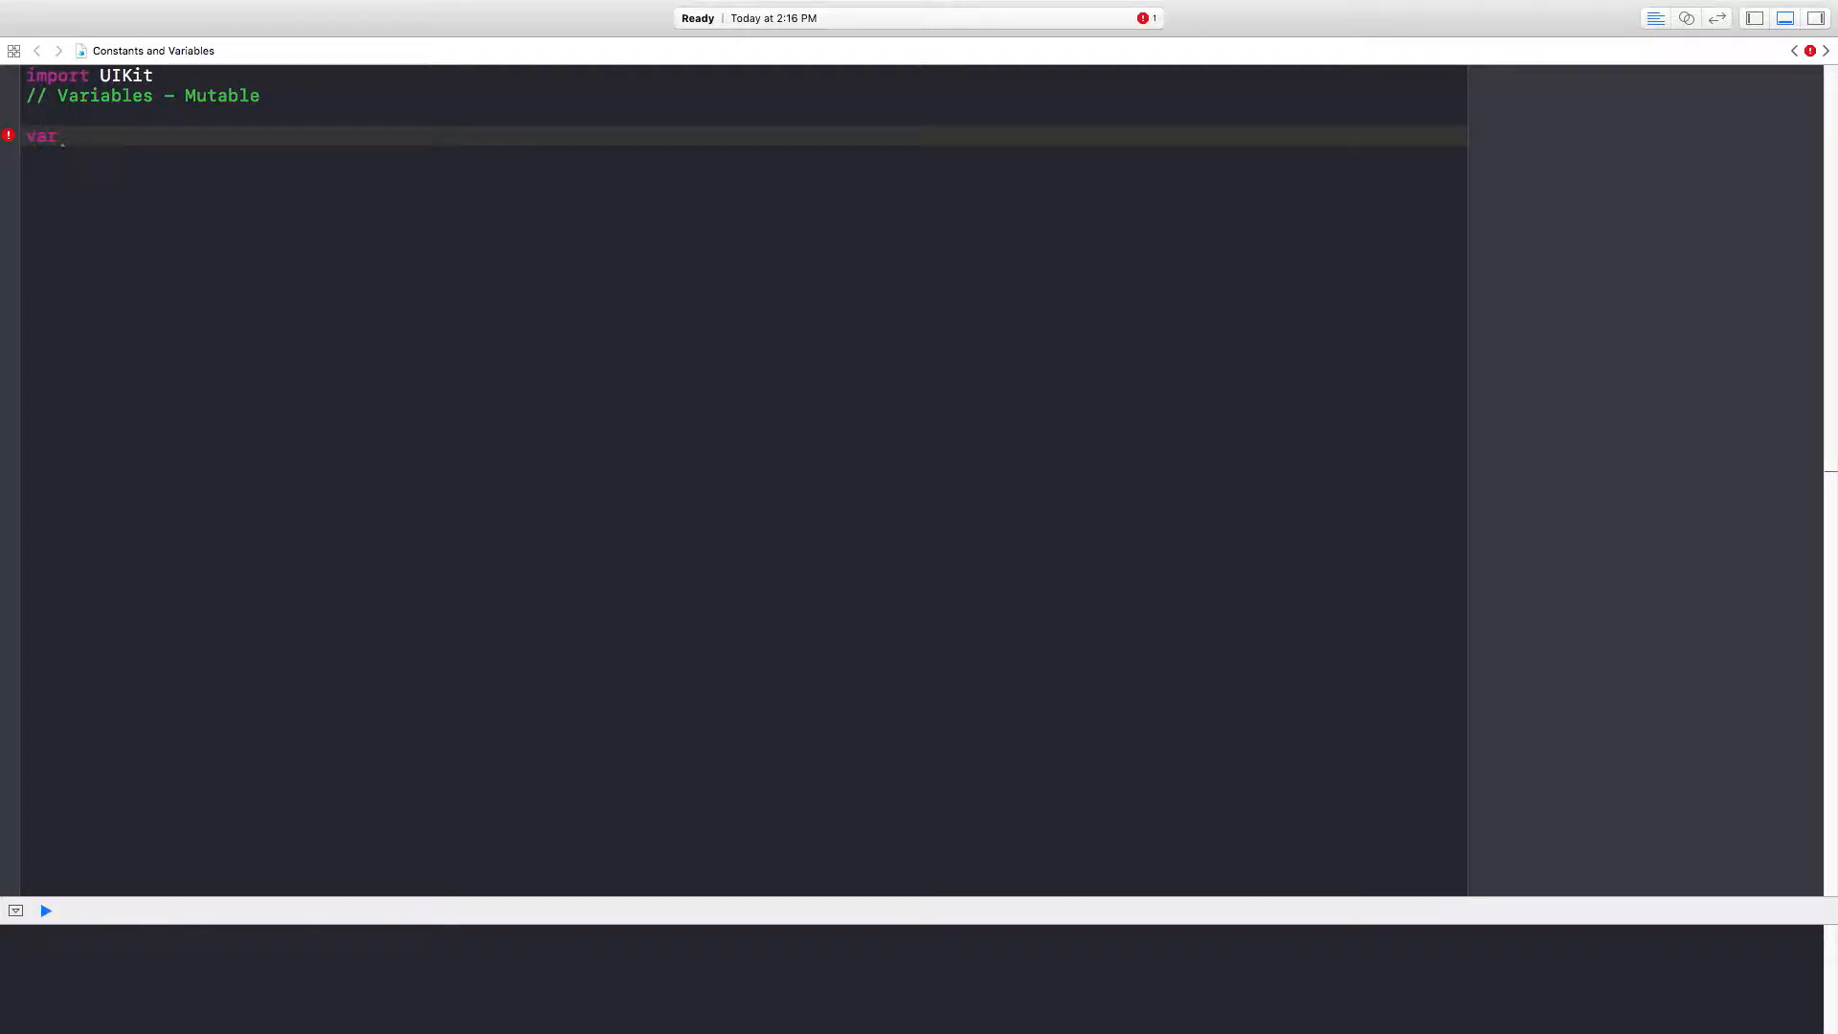
text(name)
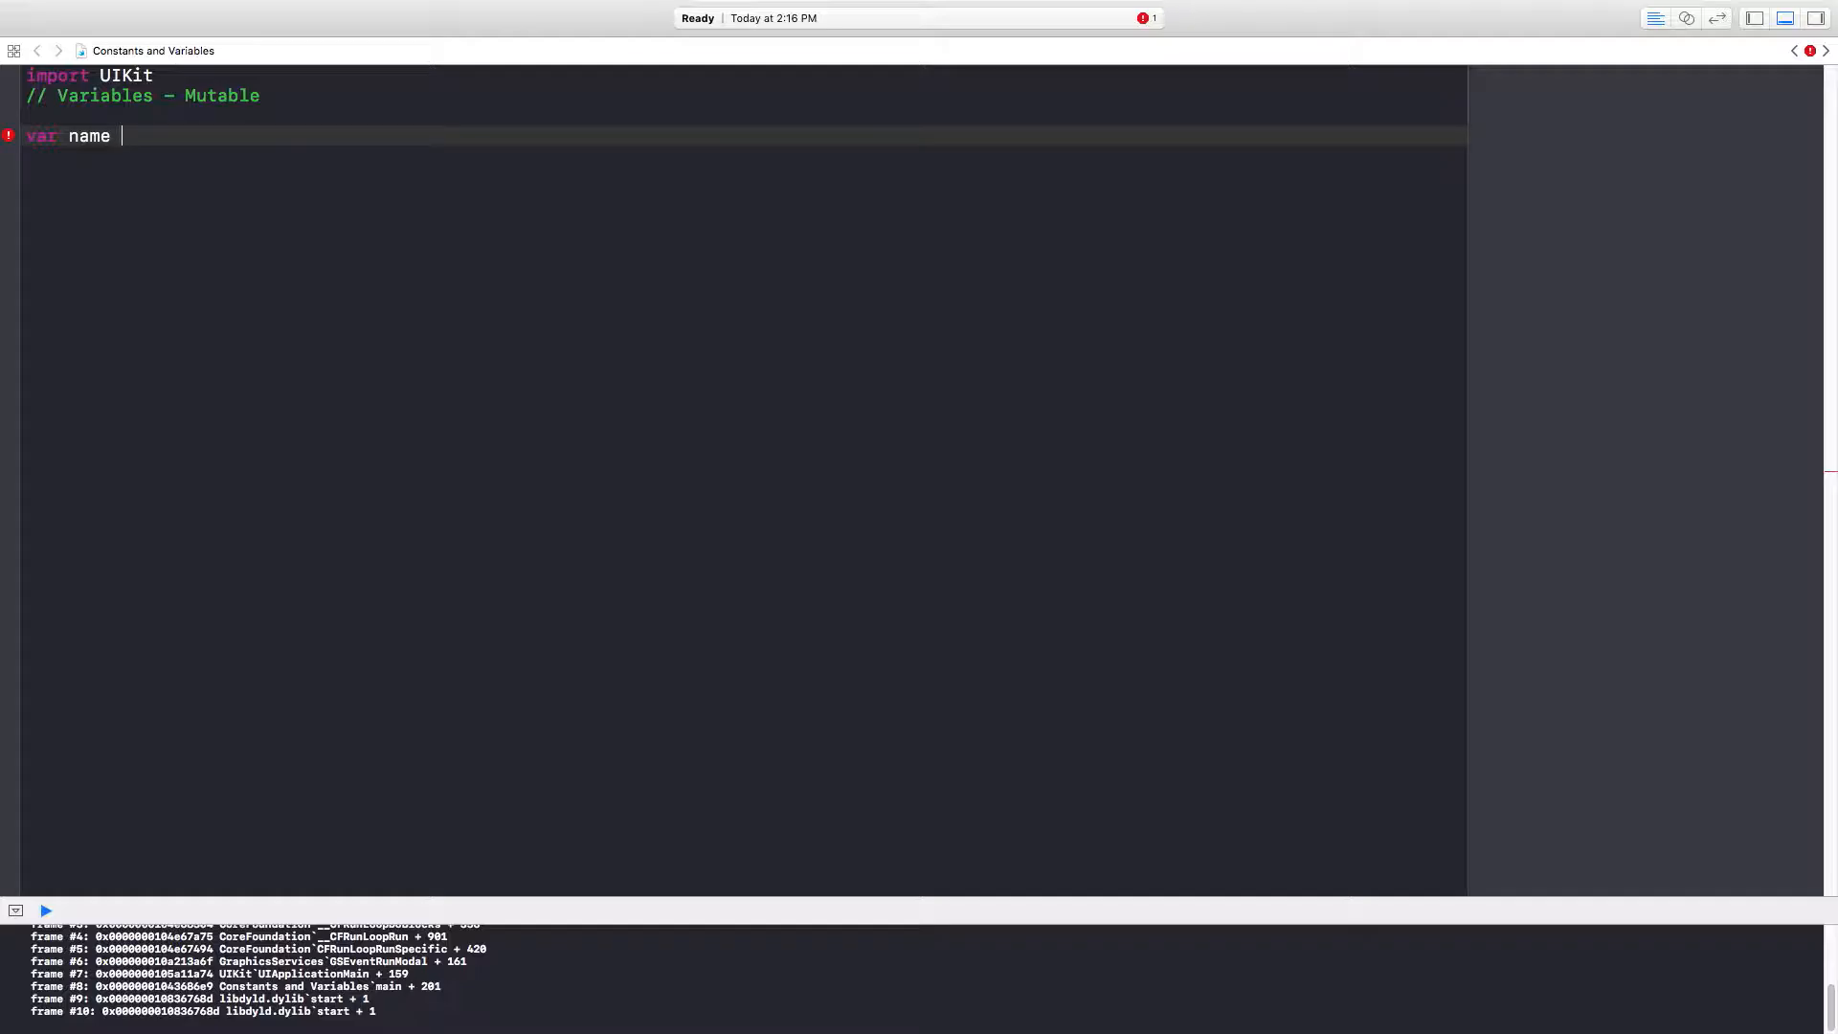
text(=)
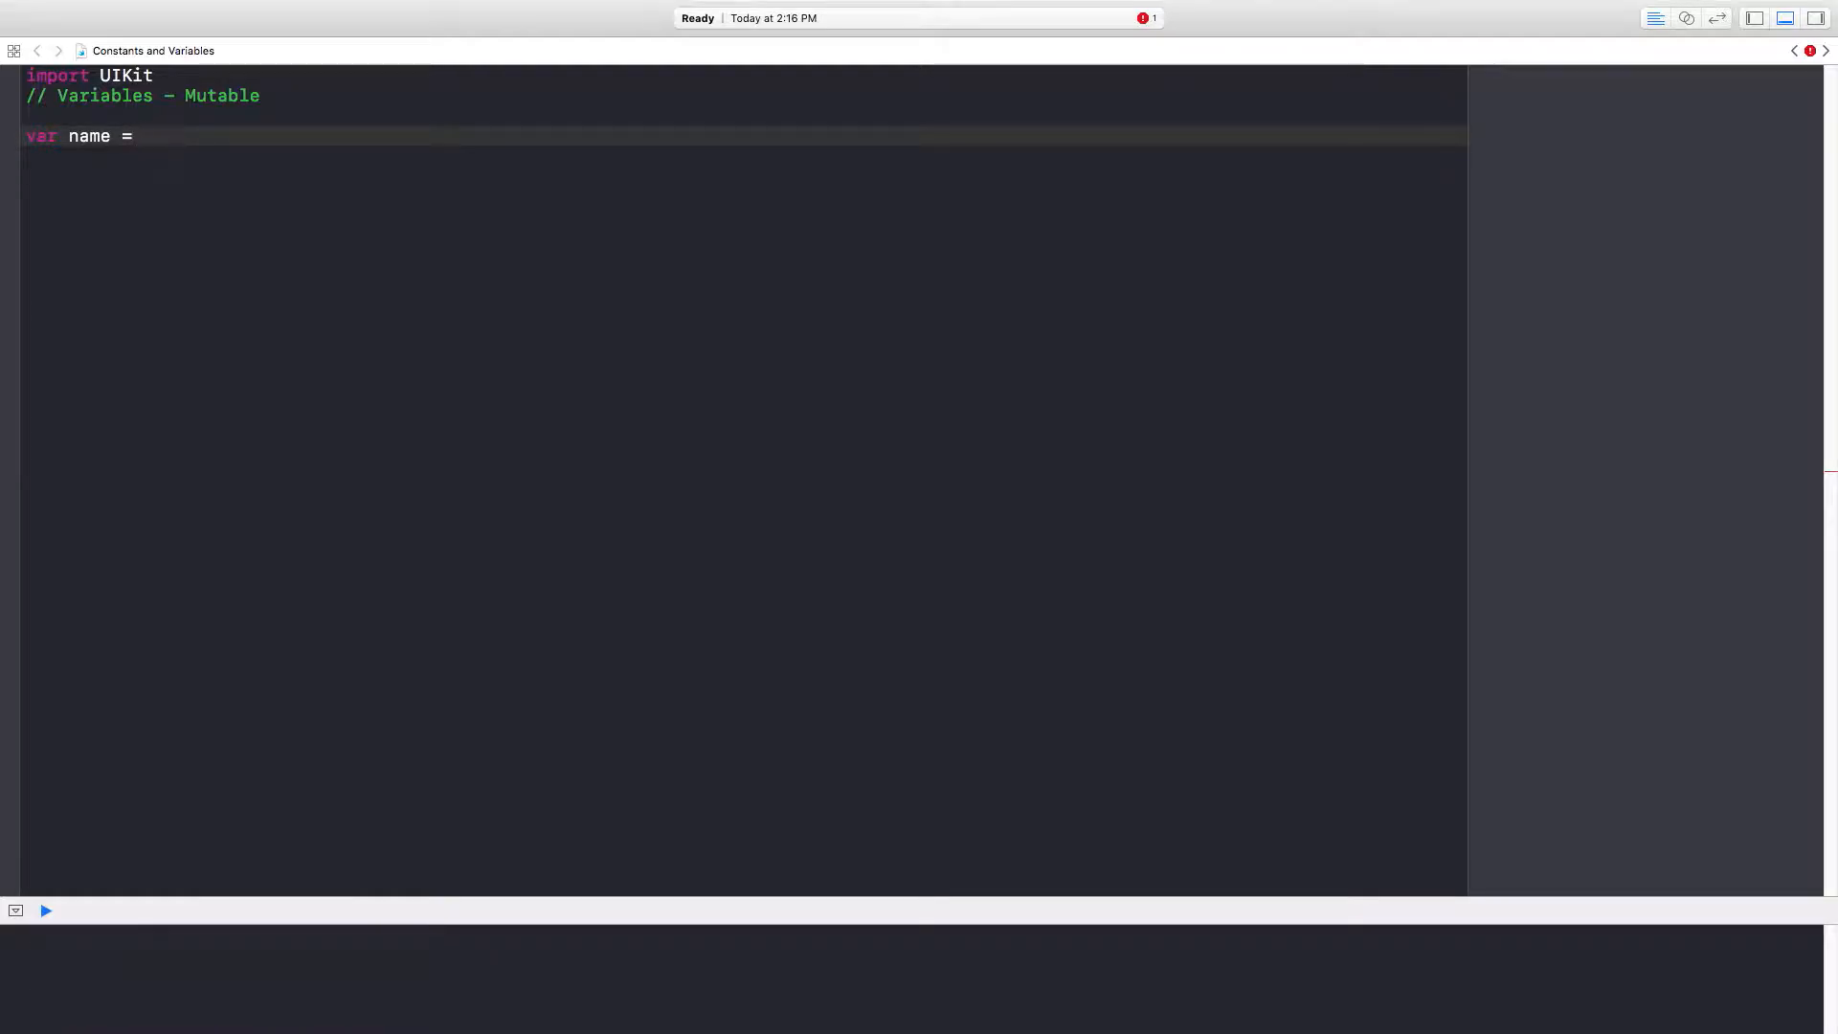
text("matt")
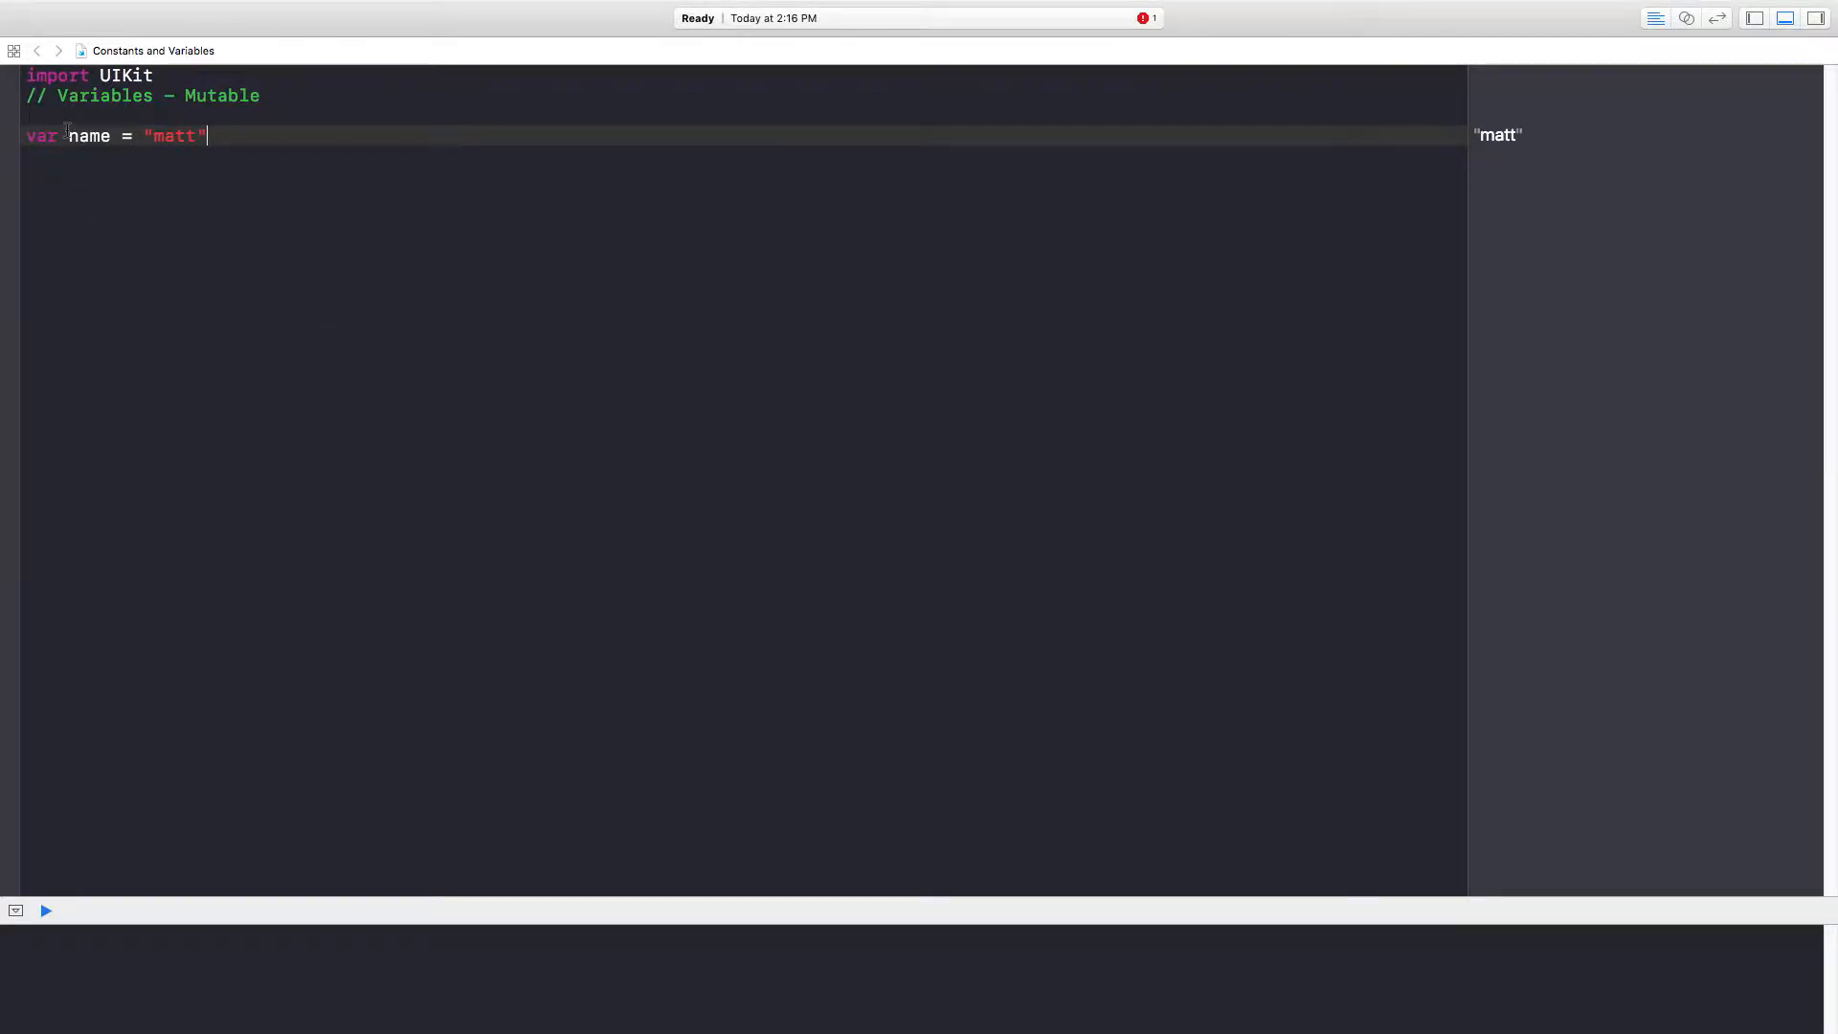
double_click(40, 136)
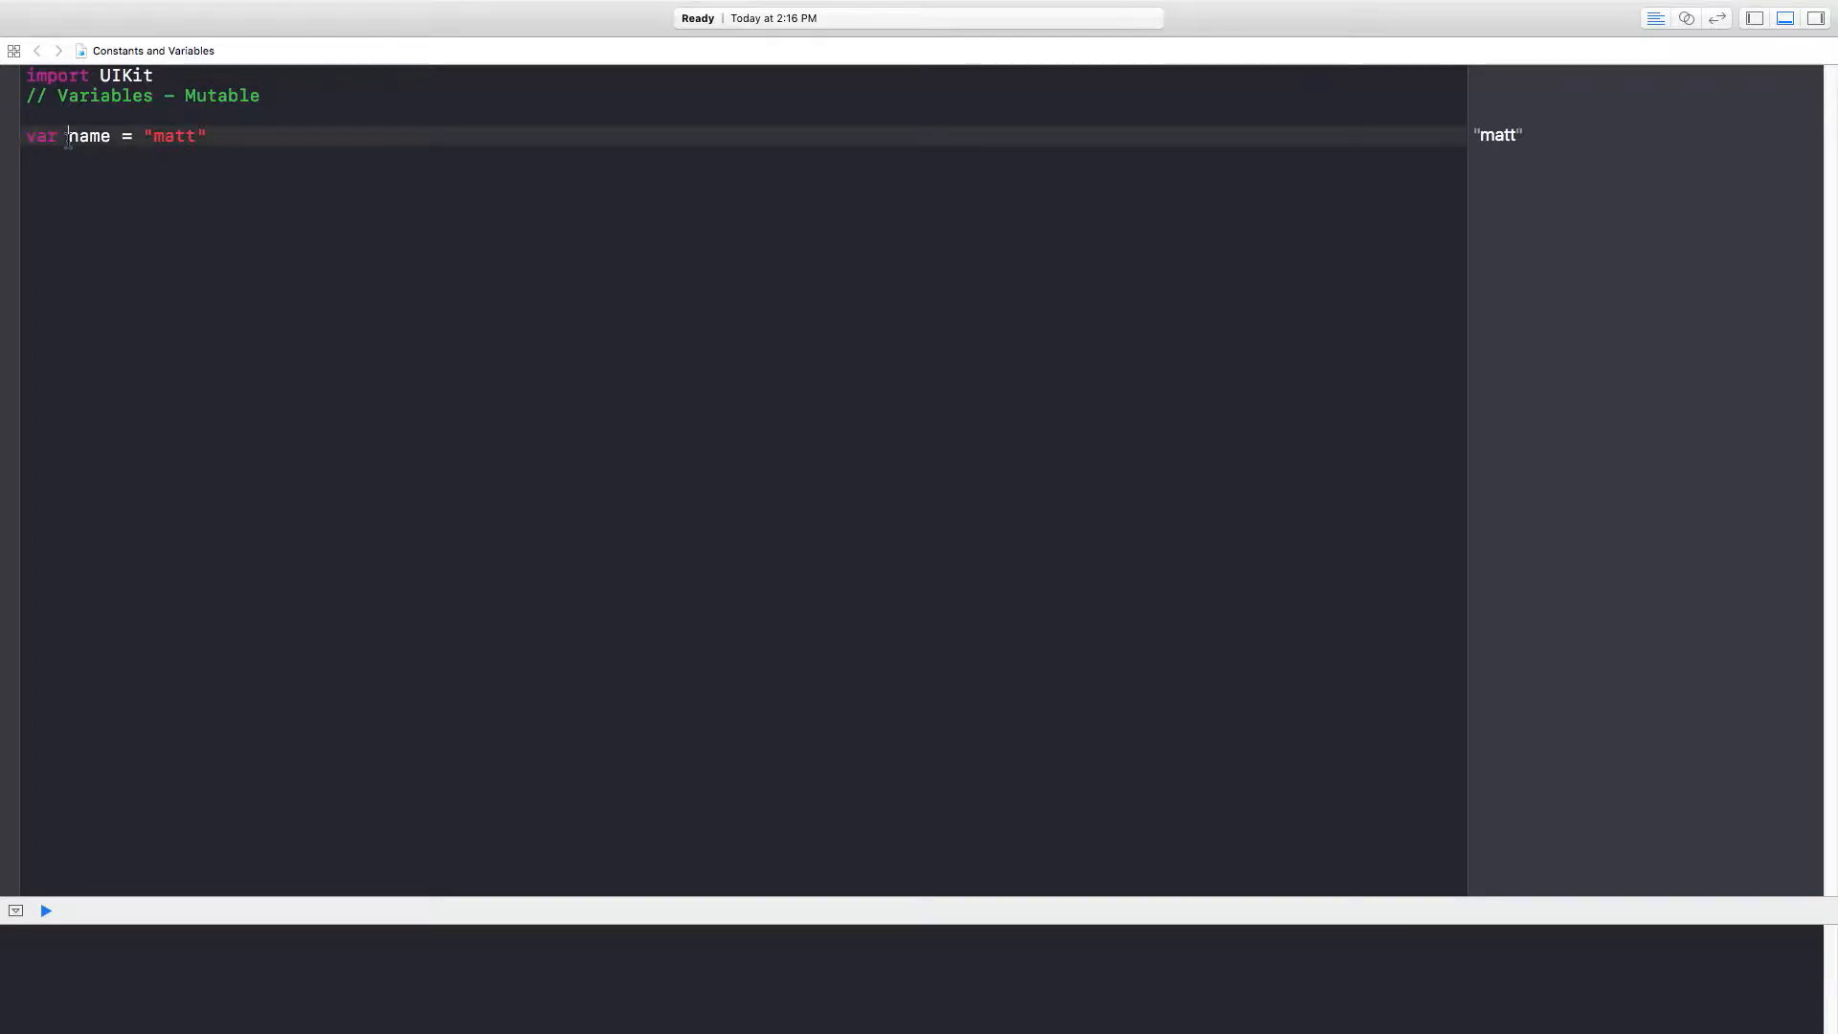
double_click(88, 136)
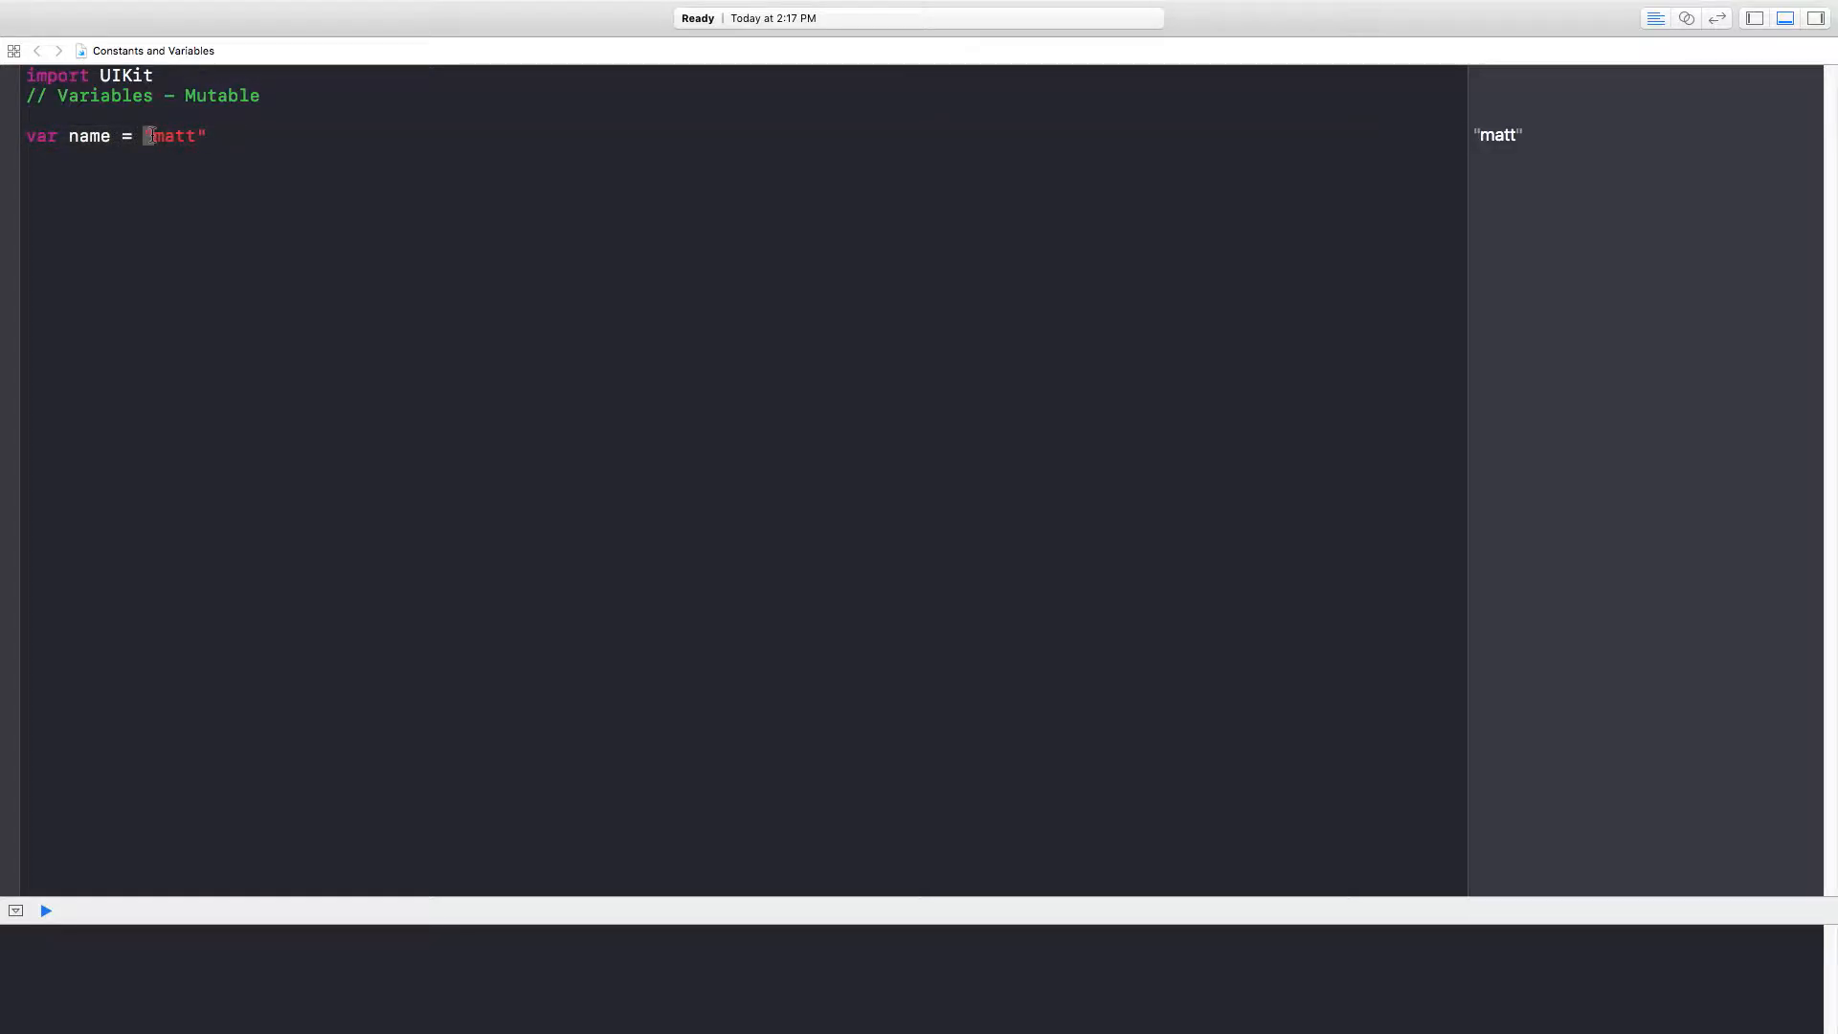
double_click(172, 136)
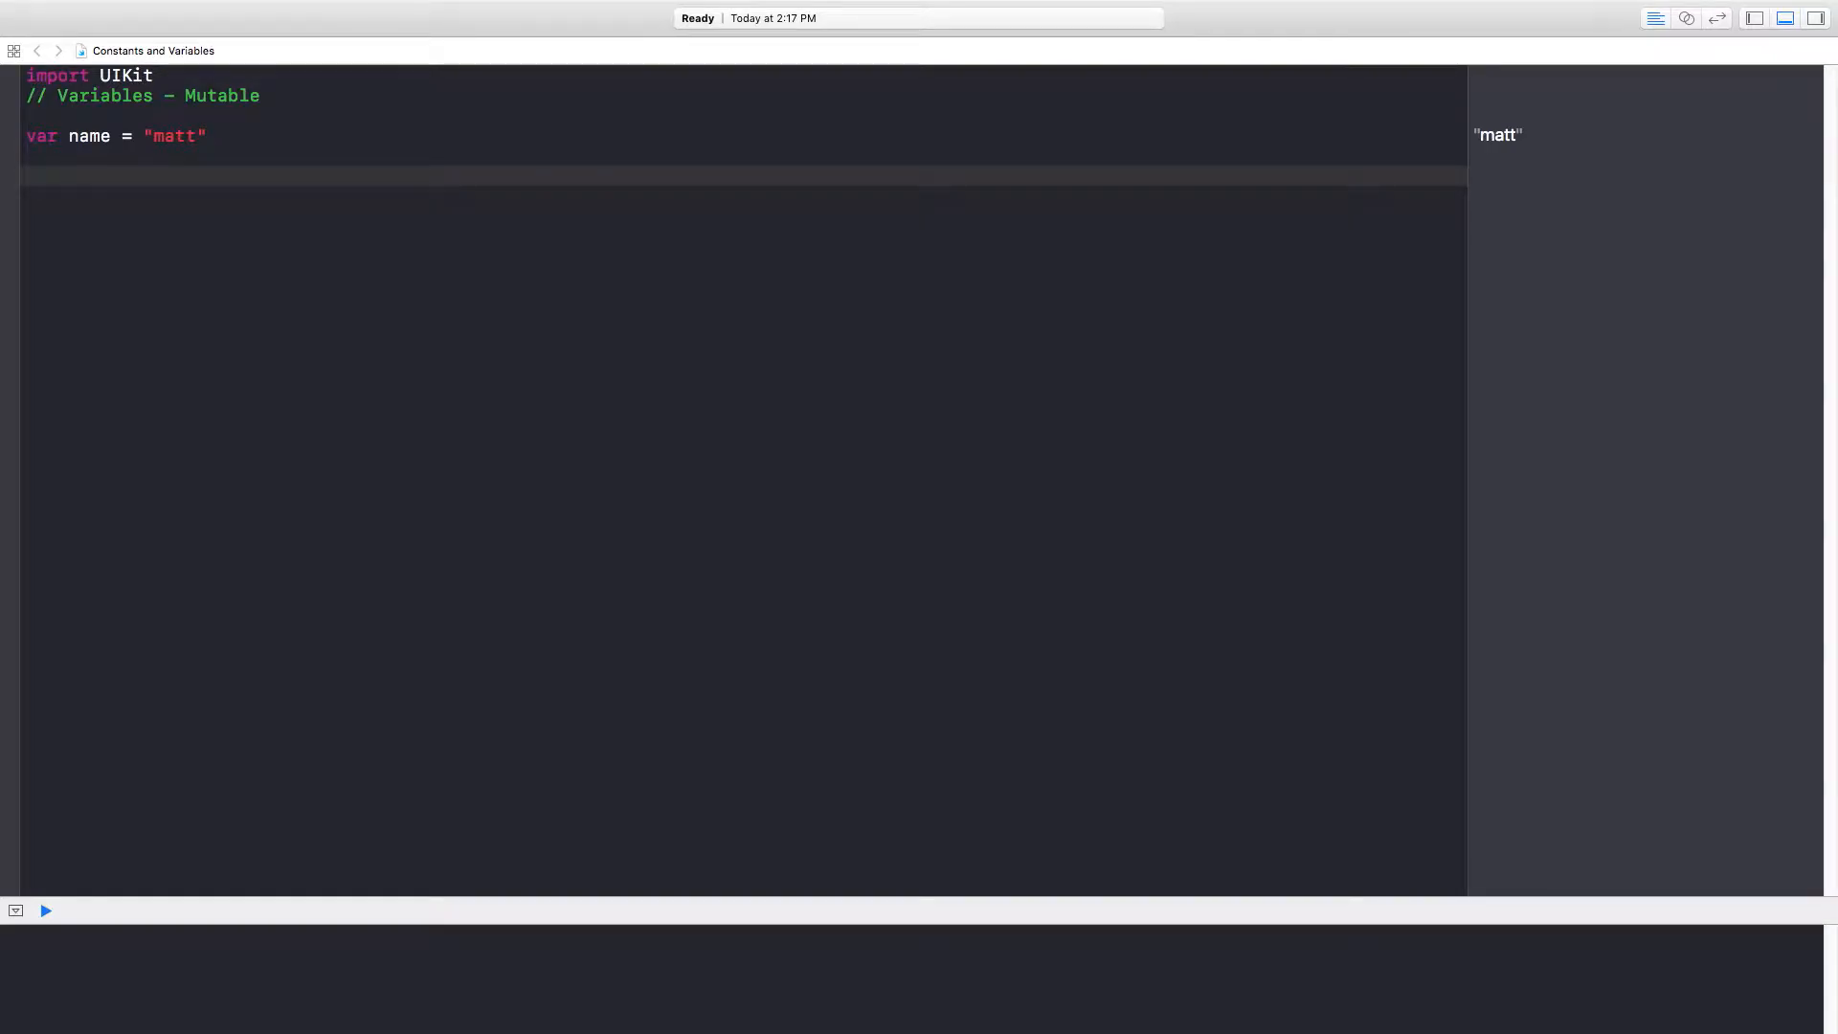
- Echo name on its own line, then reassign name = "tim"
text(na)
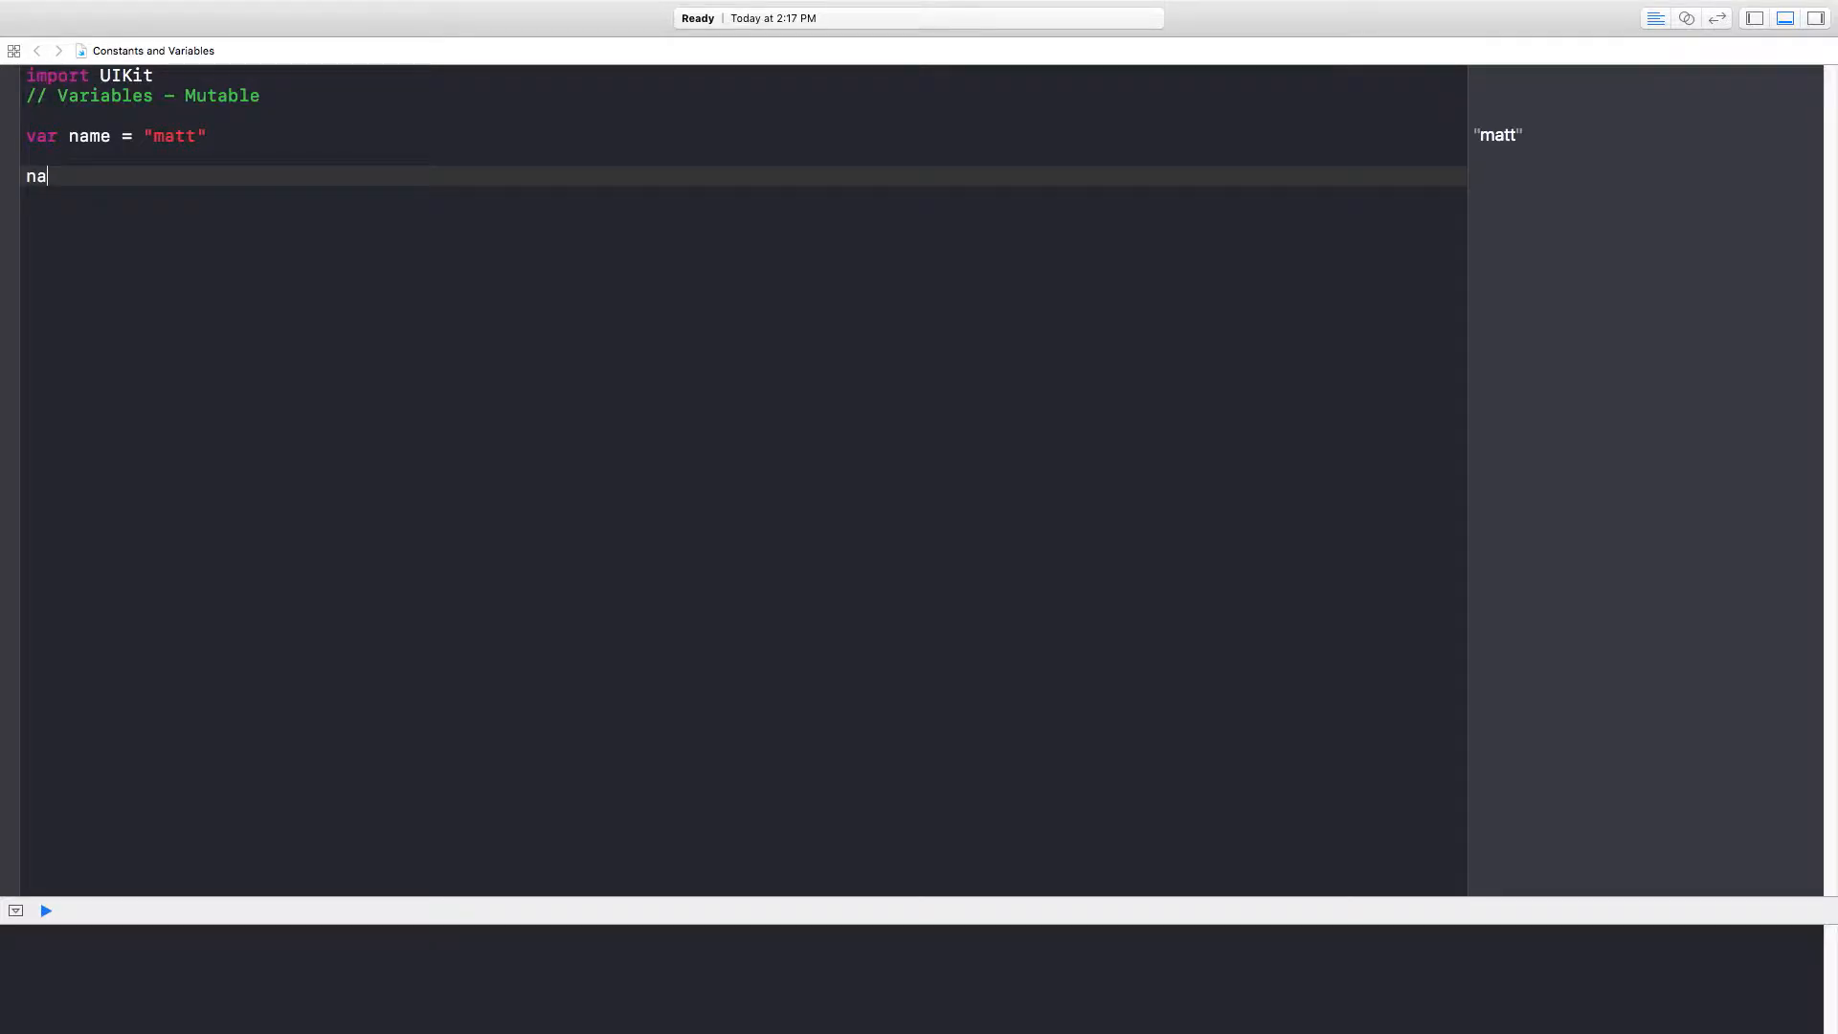
text(me)
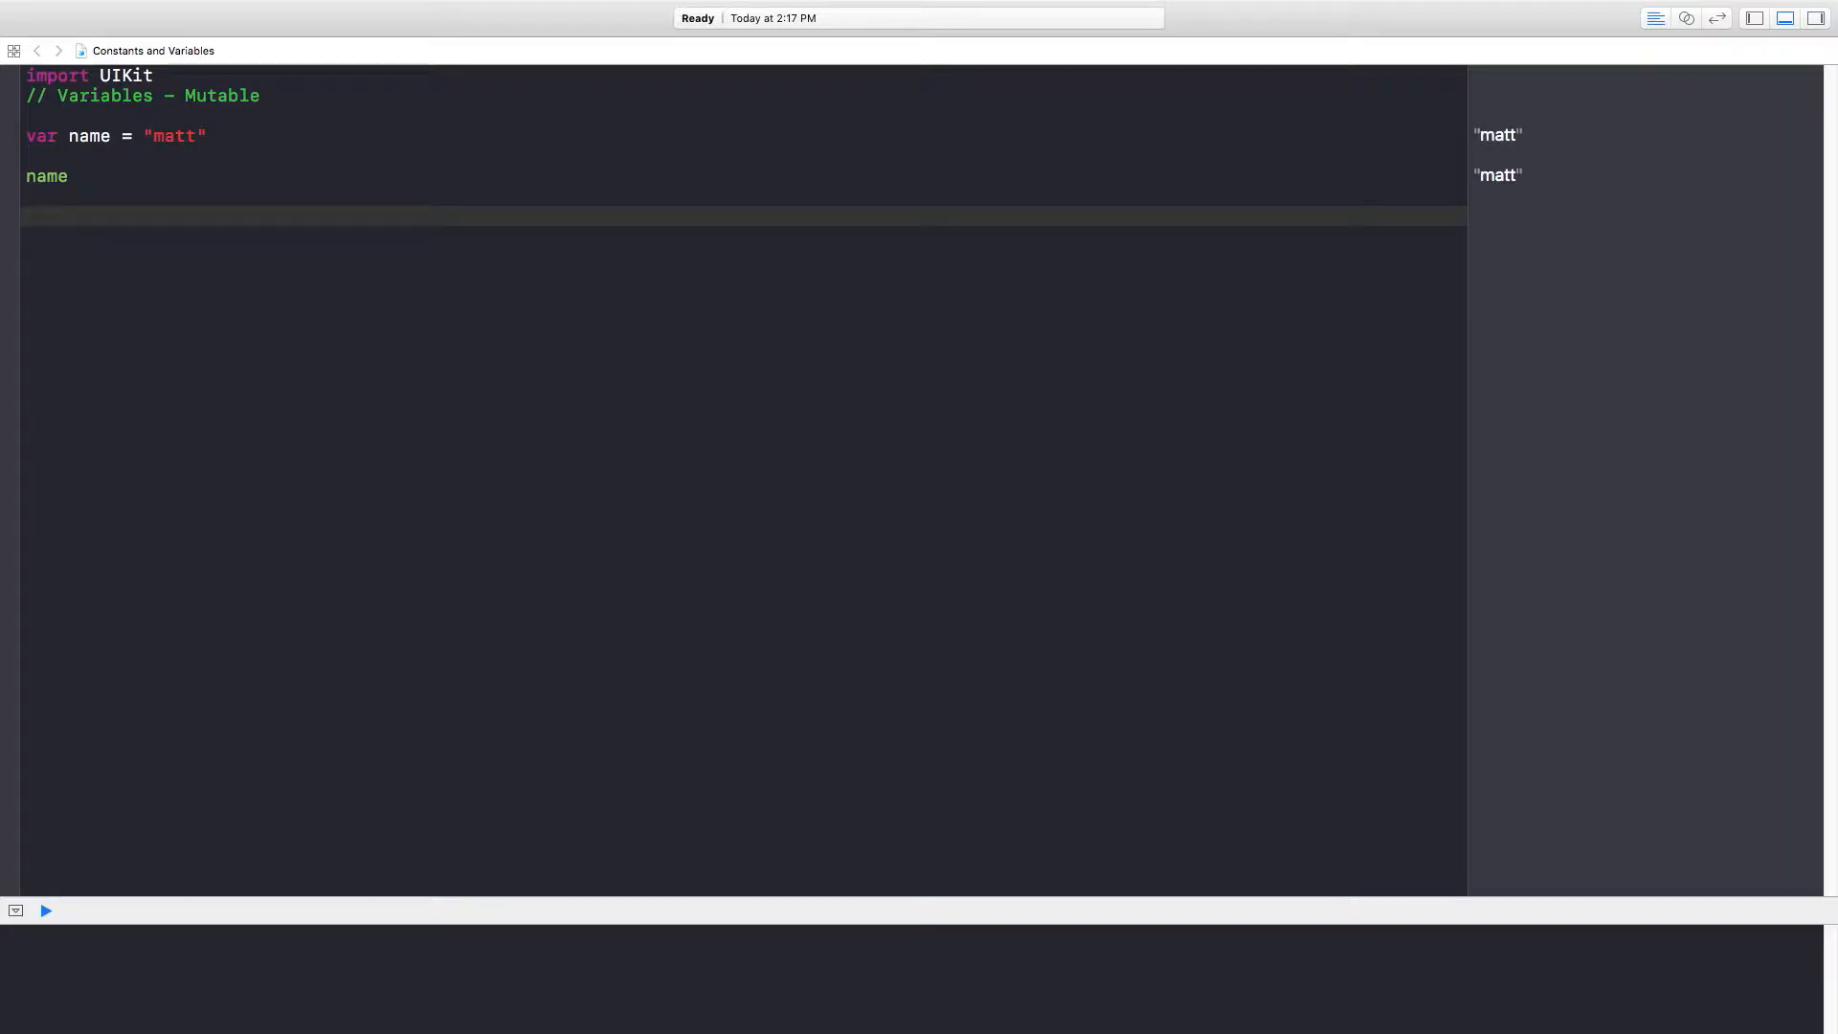
text(name =)
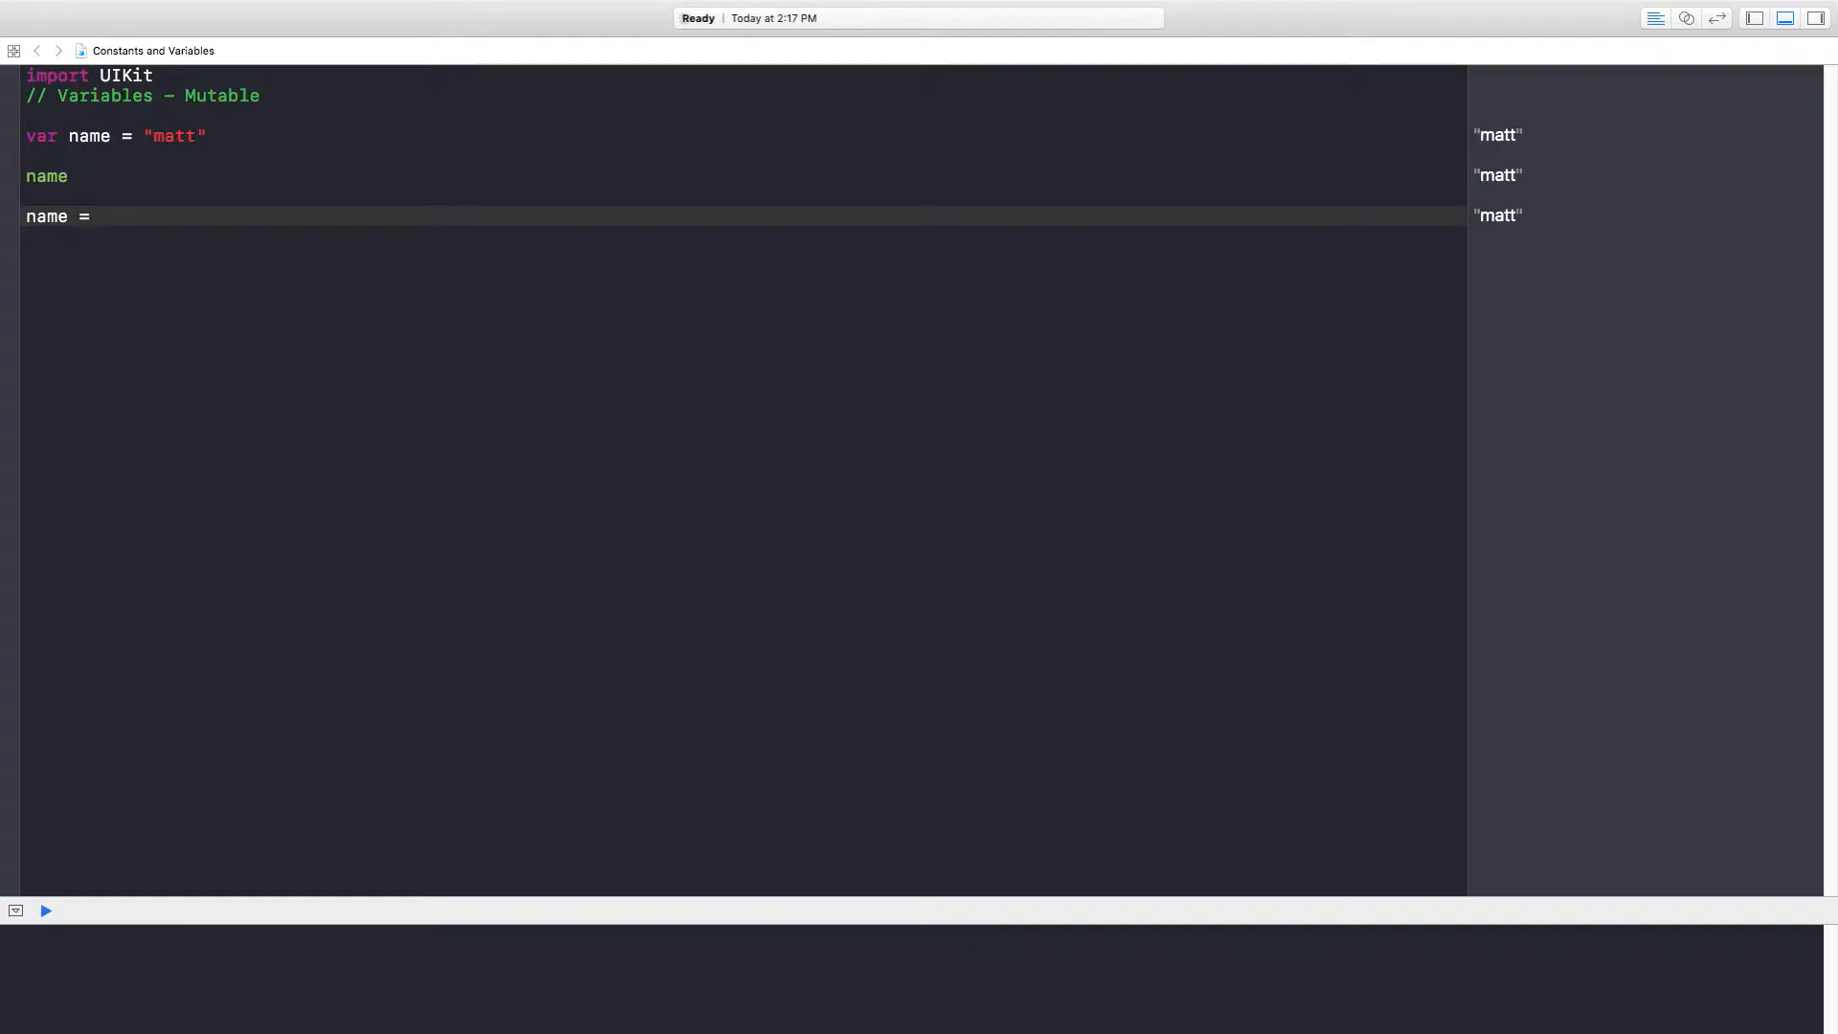
text(")
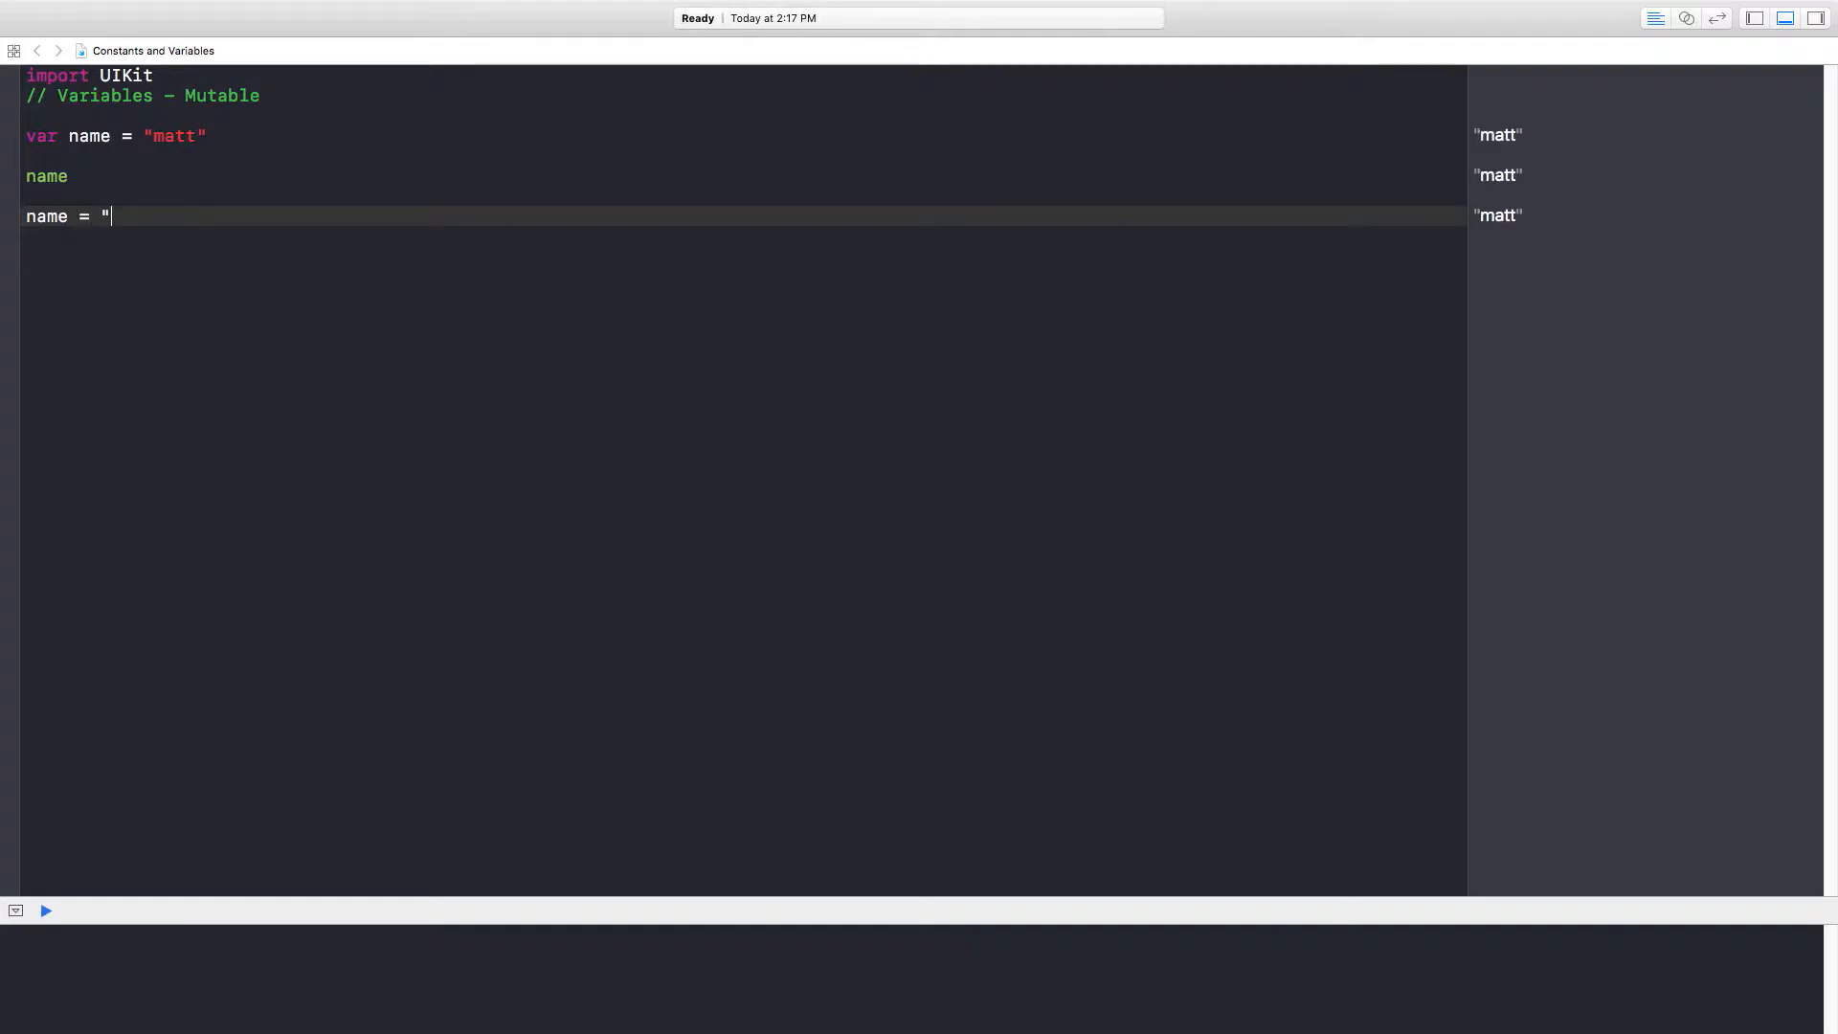
text(tim")
text(name =)
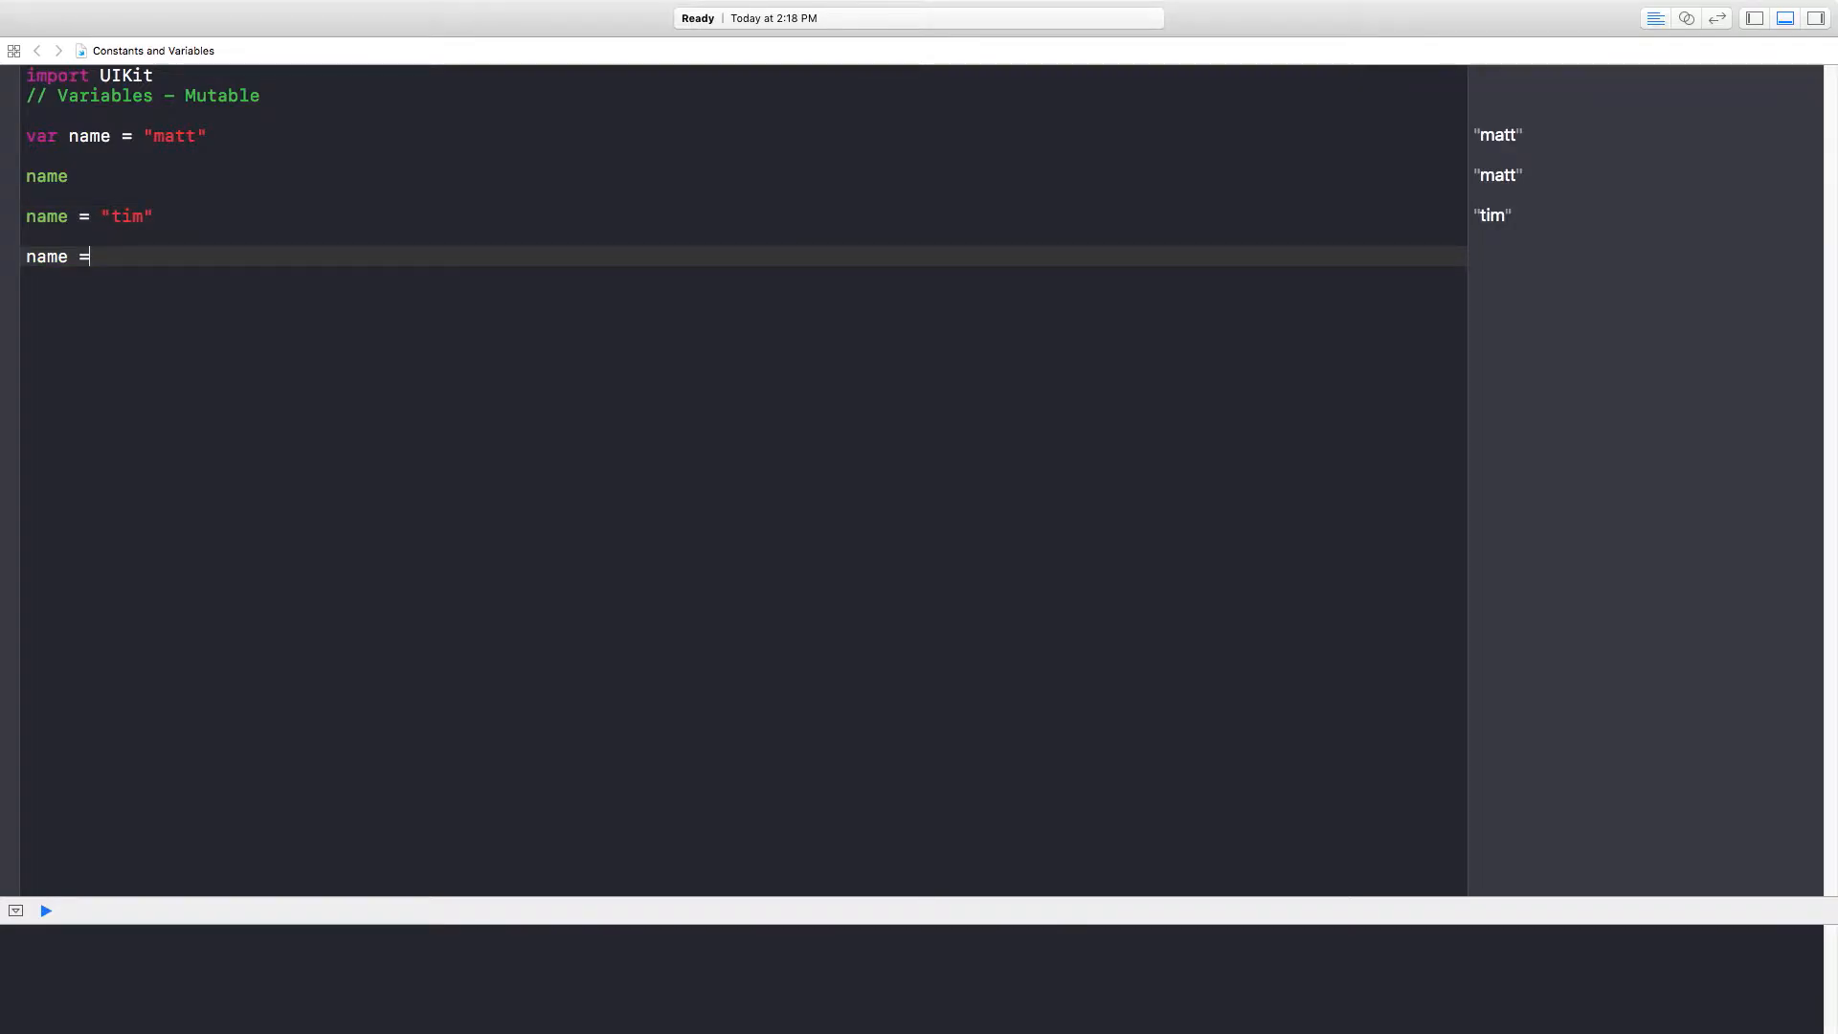
- Reassign name = "nathan" and start the next declaration line
text(")
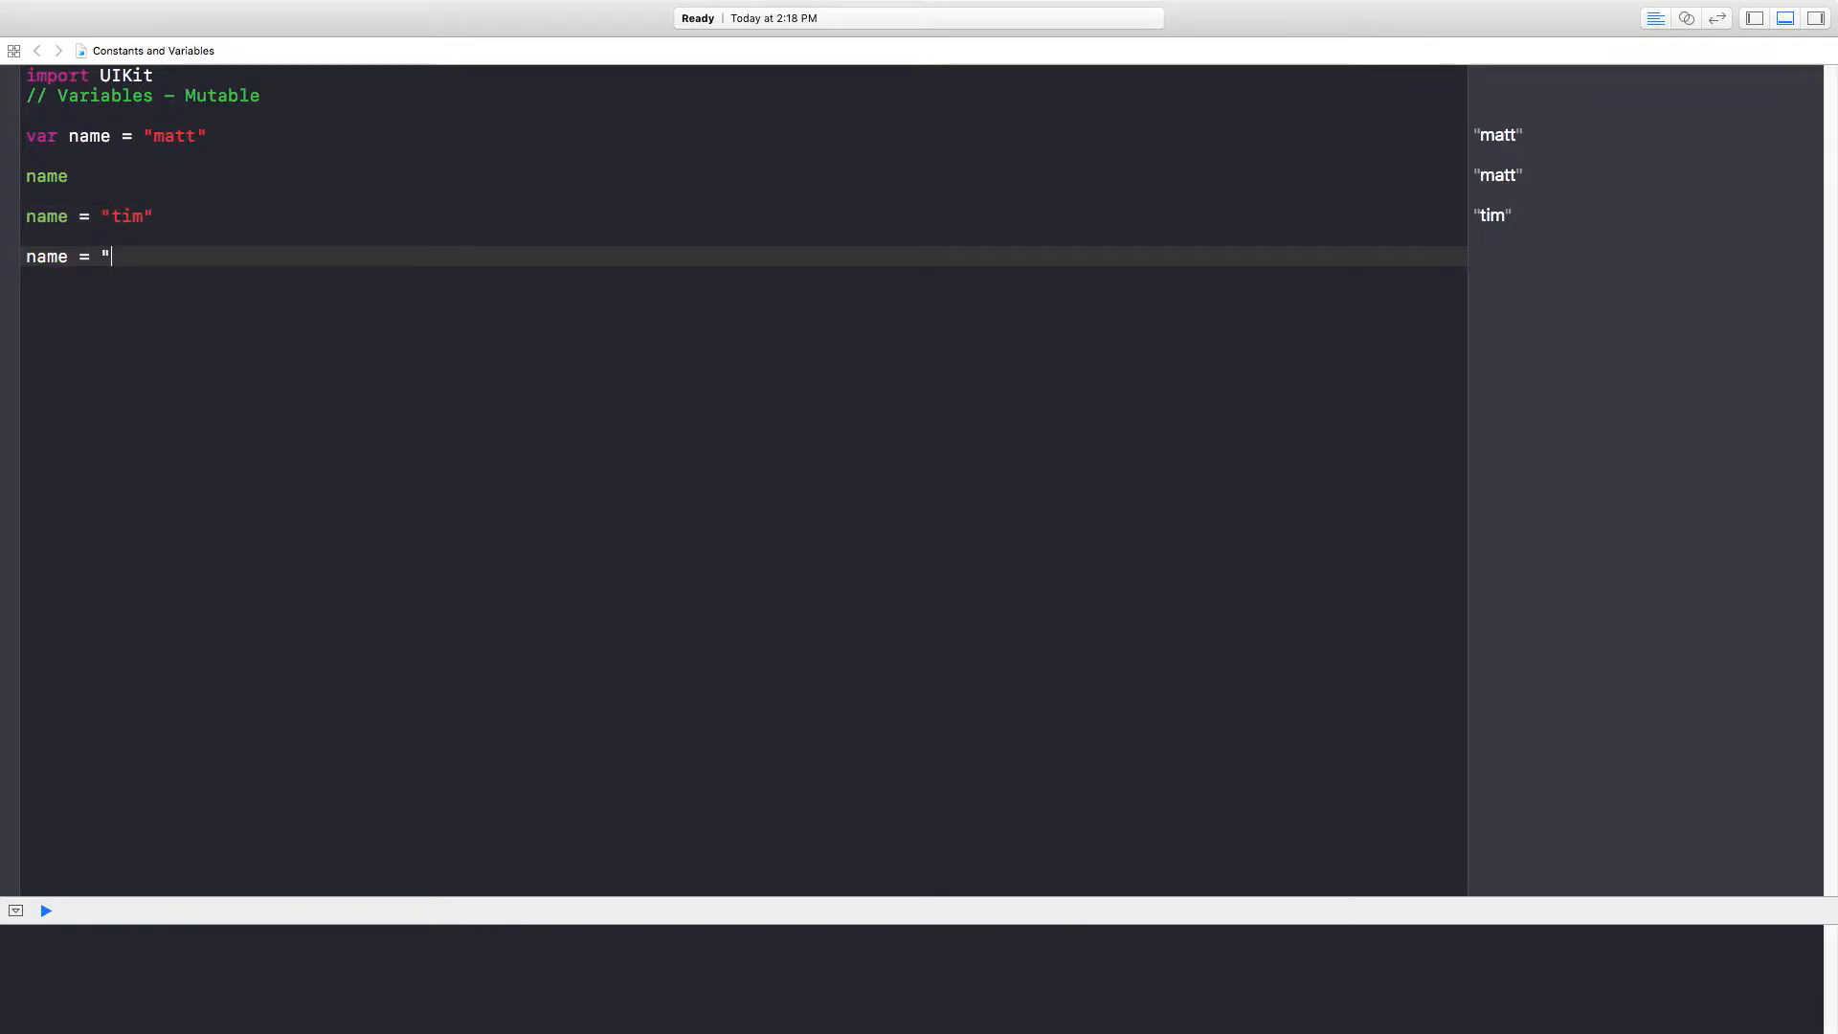
text(nathan")
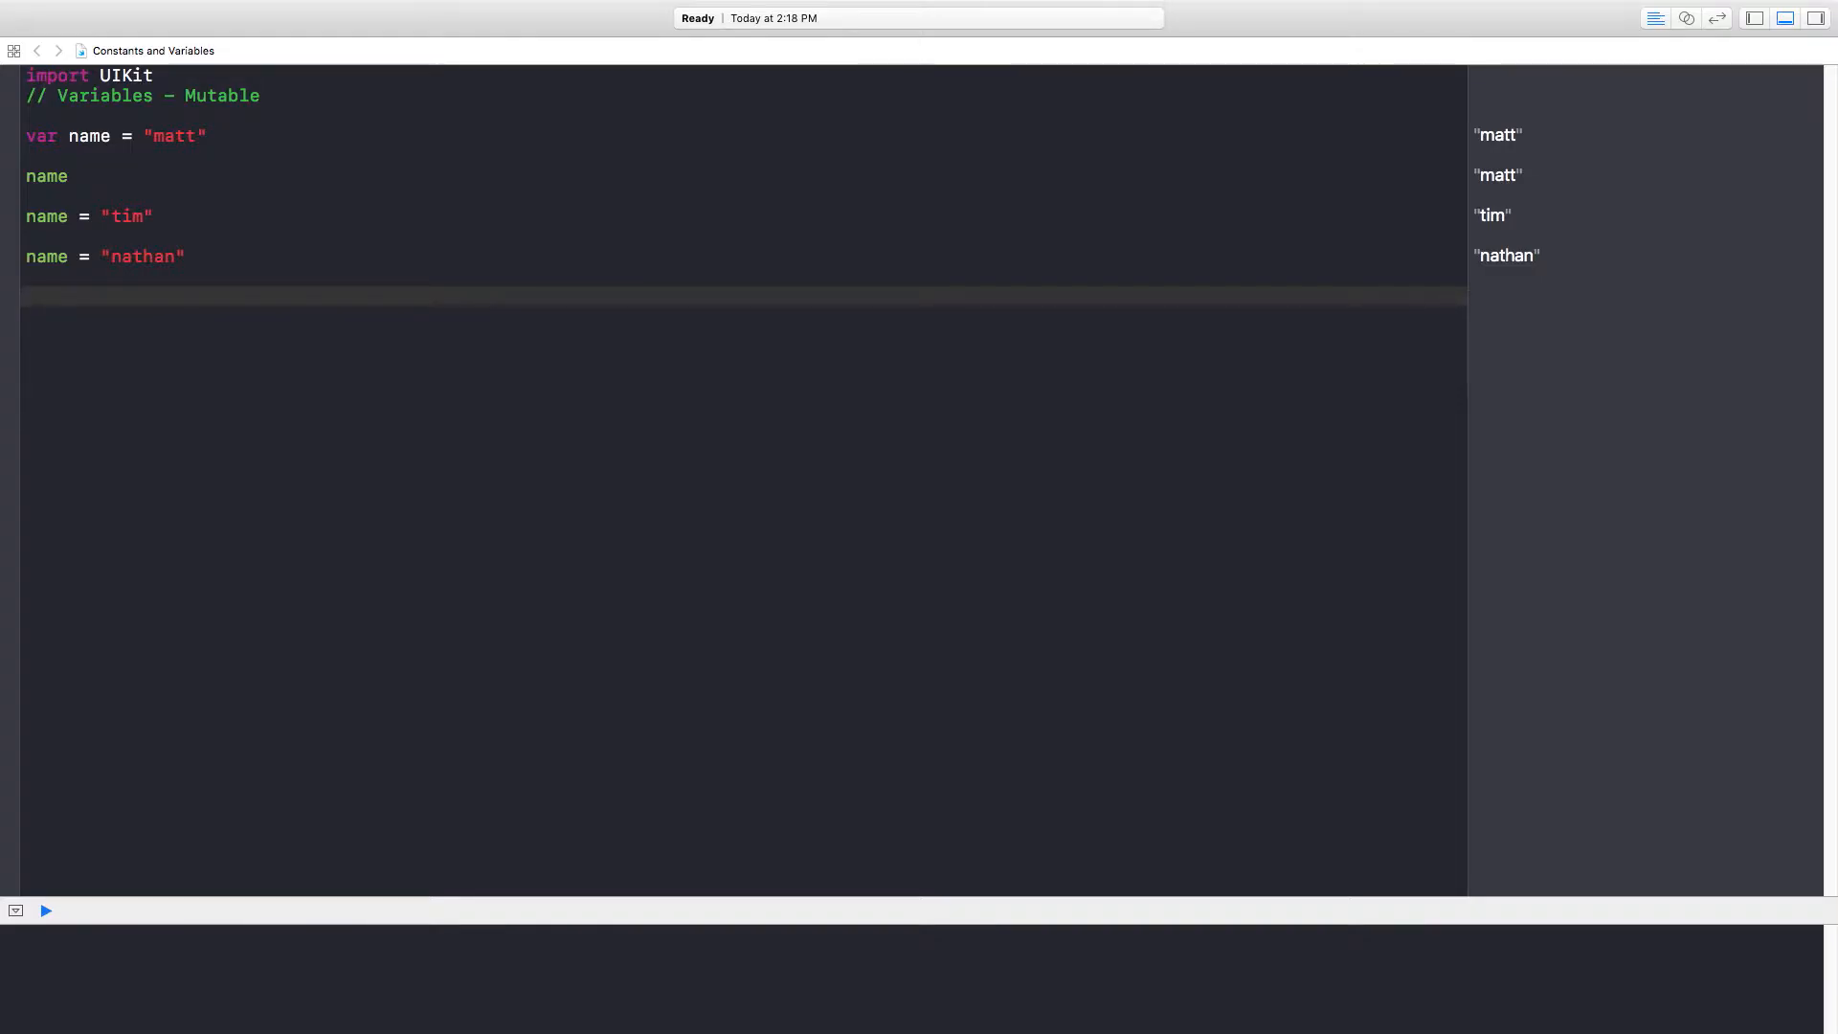
click(31, 295)
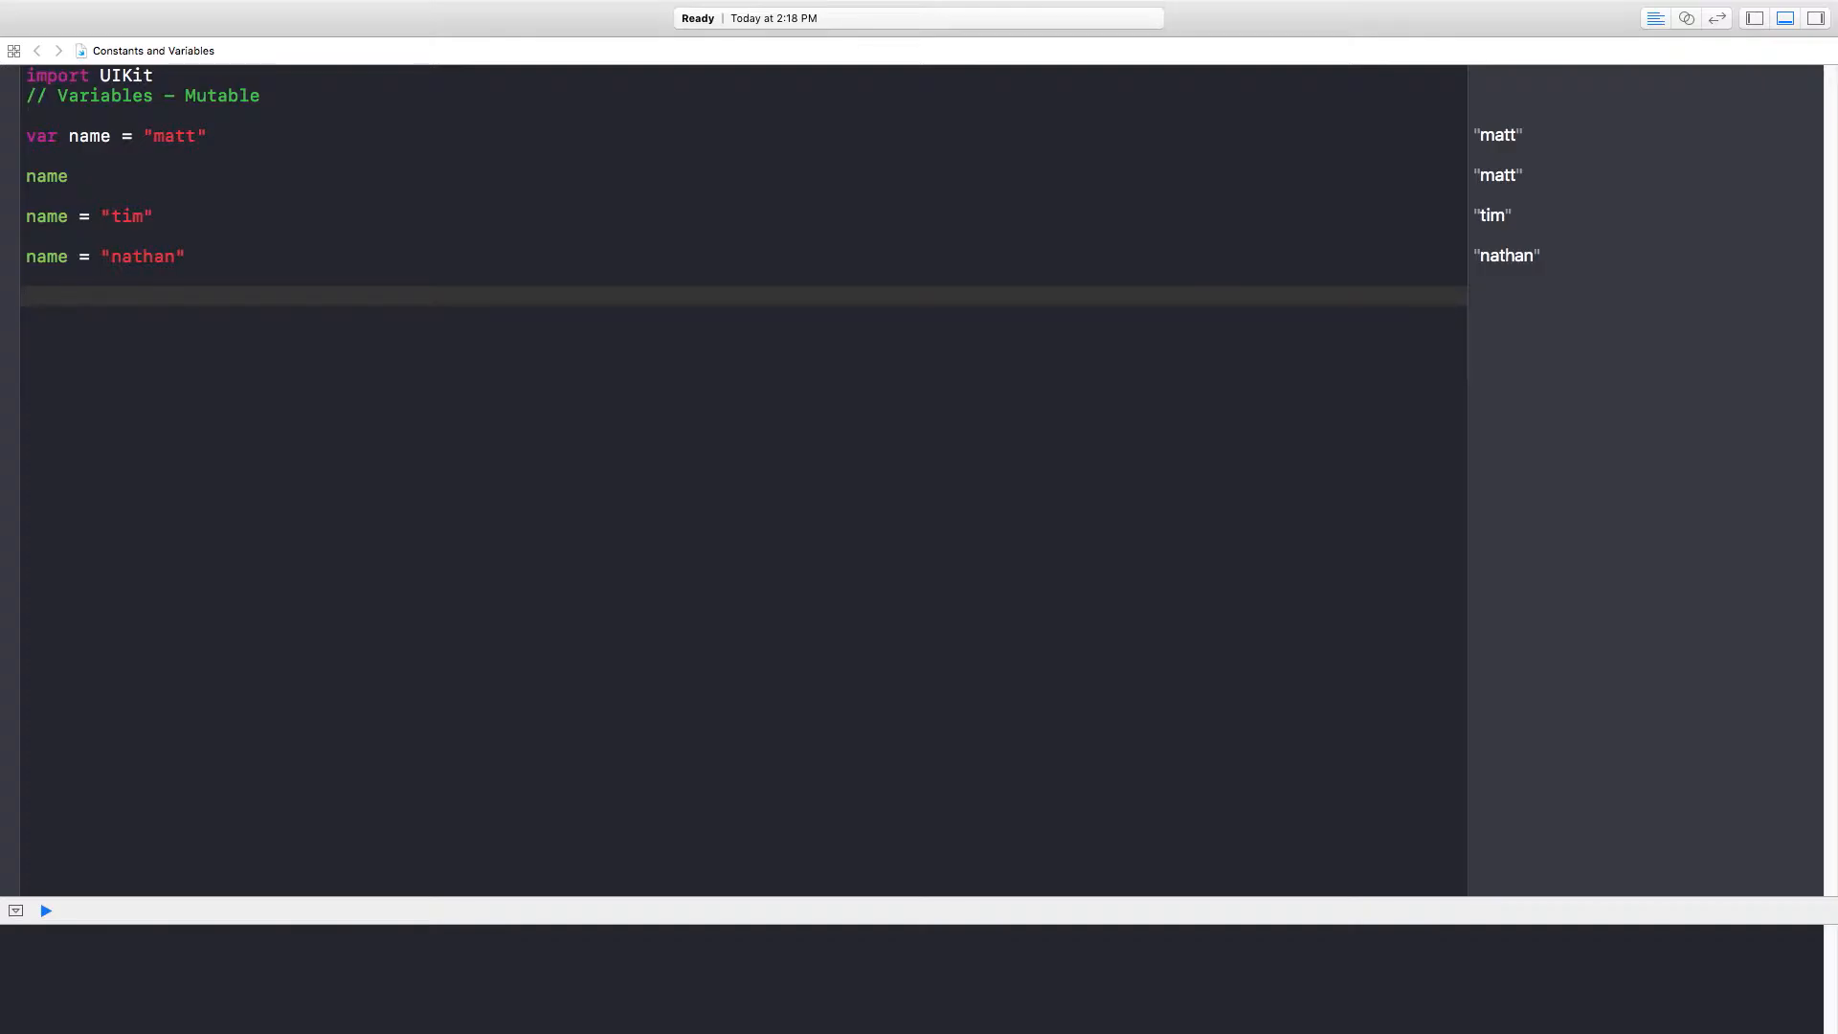
text(v)
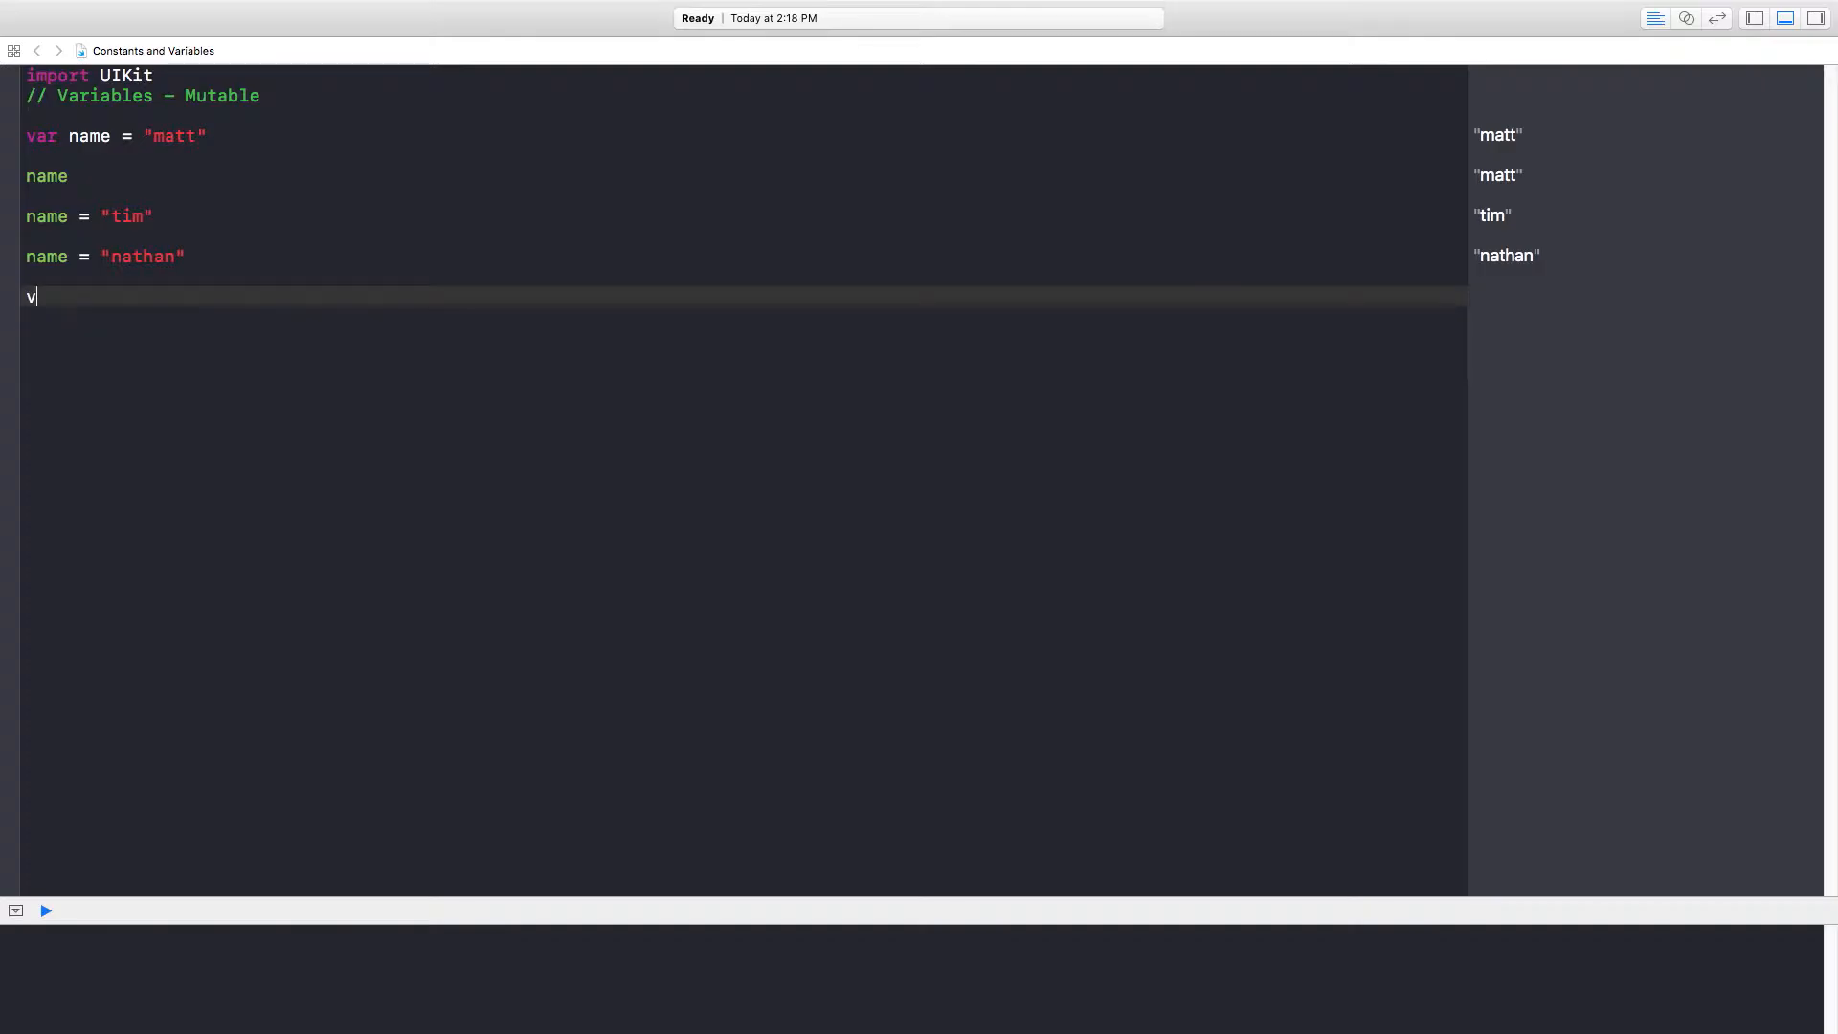
- Declare var age = 28
text(ar)
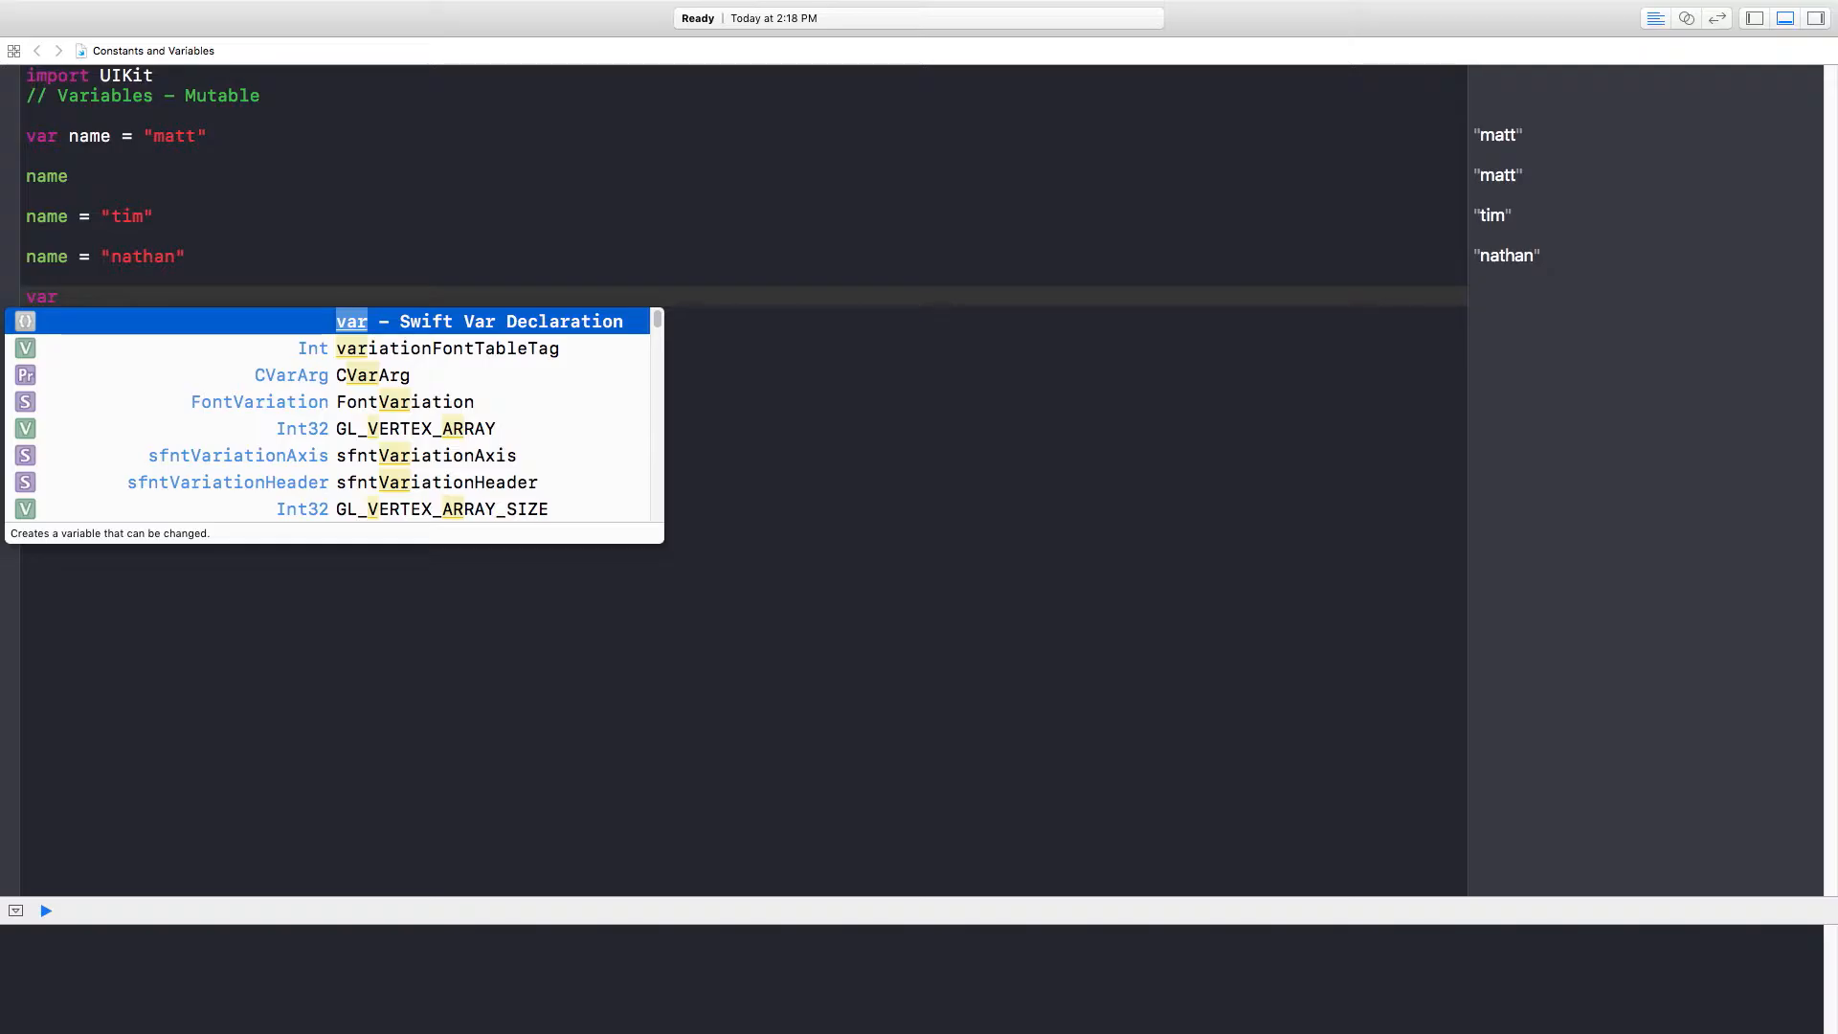
text(age =)
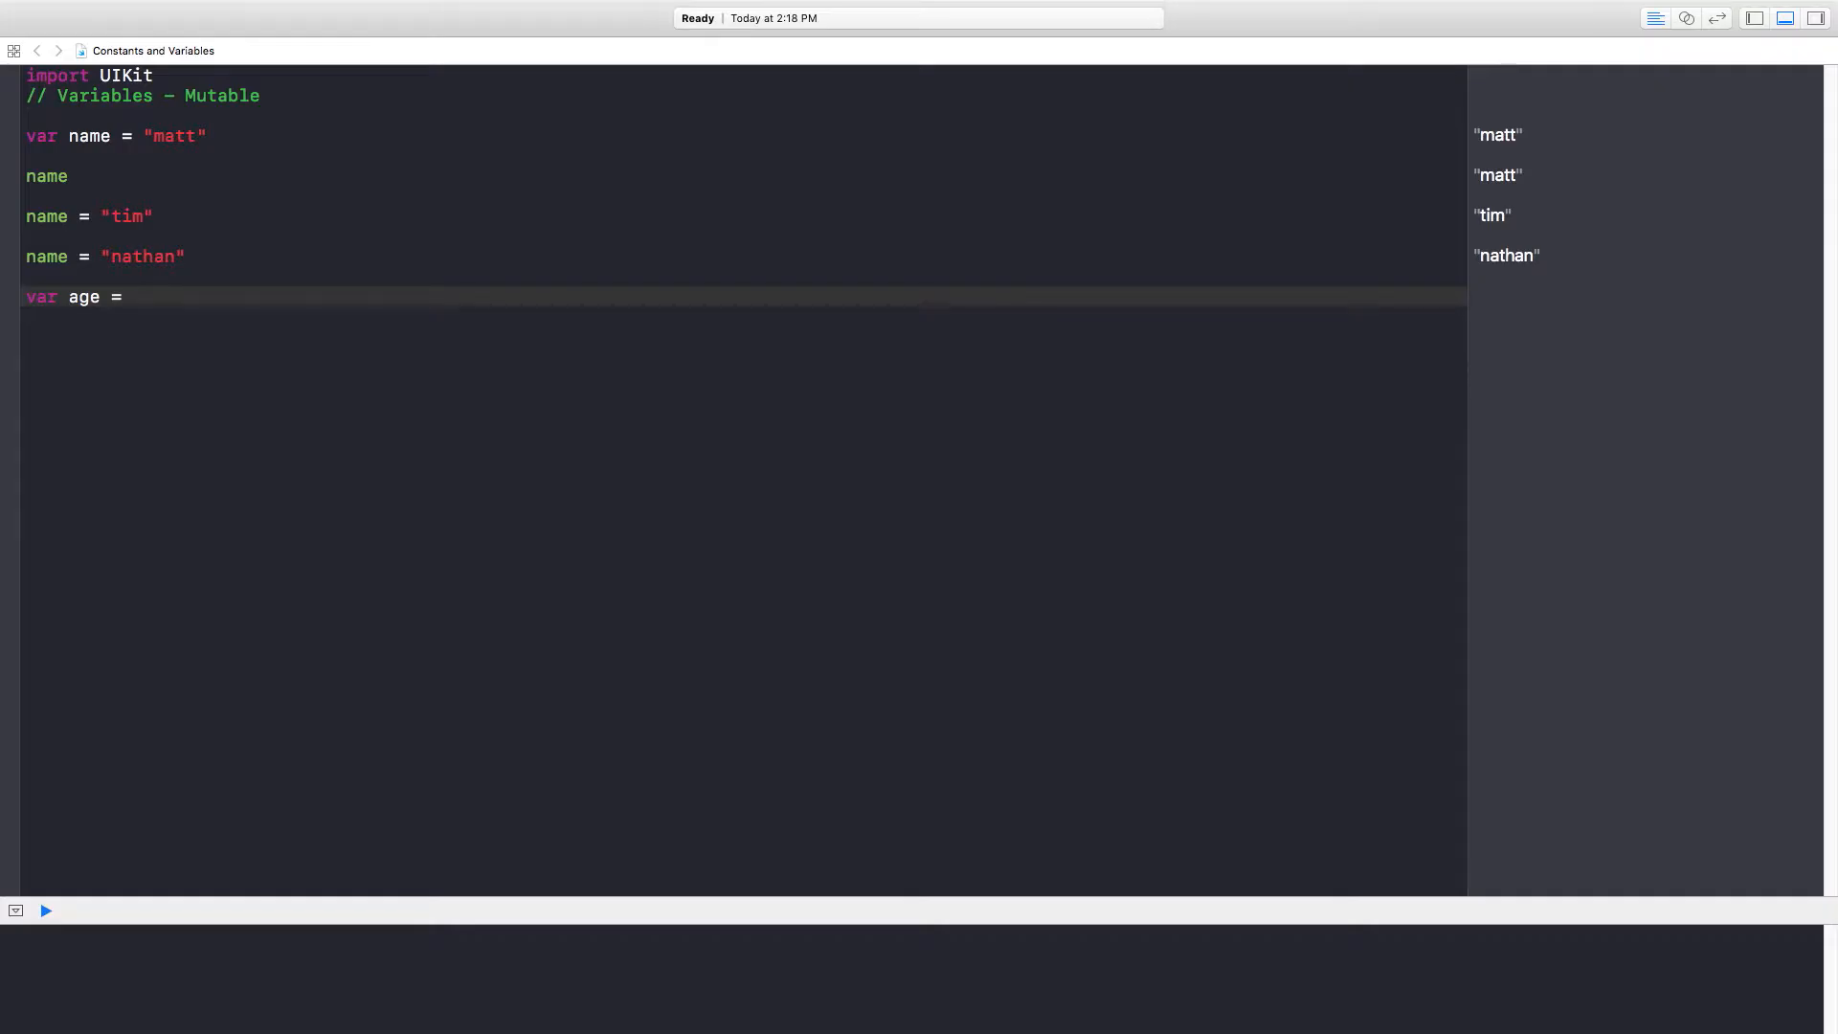
text(28)
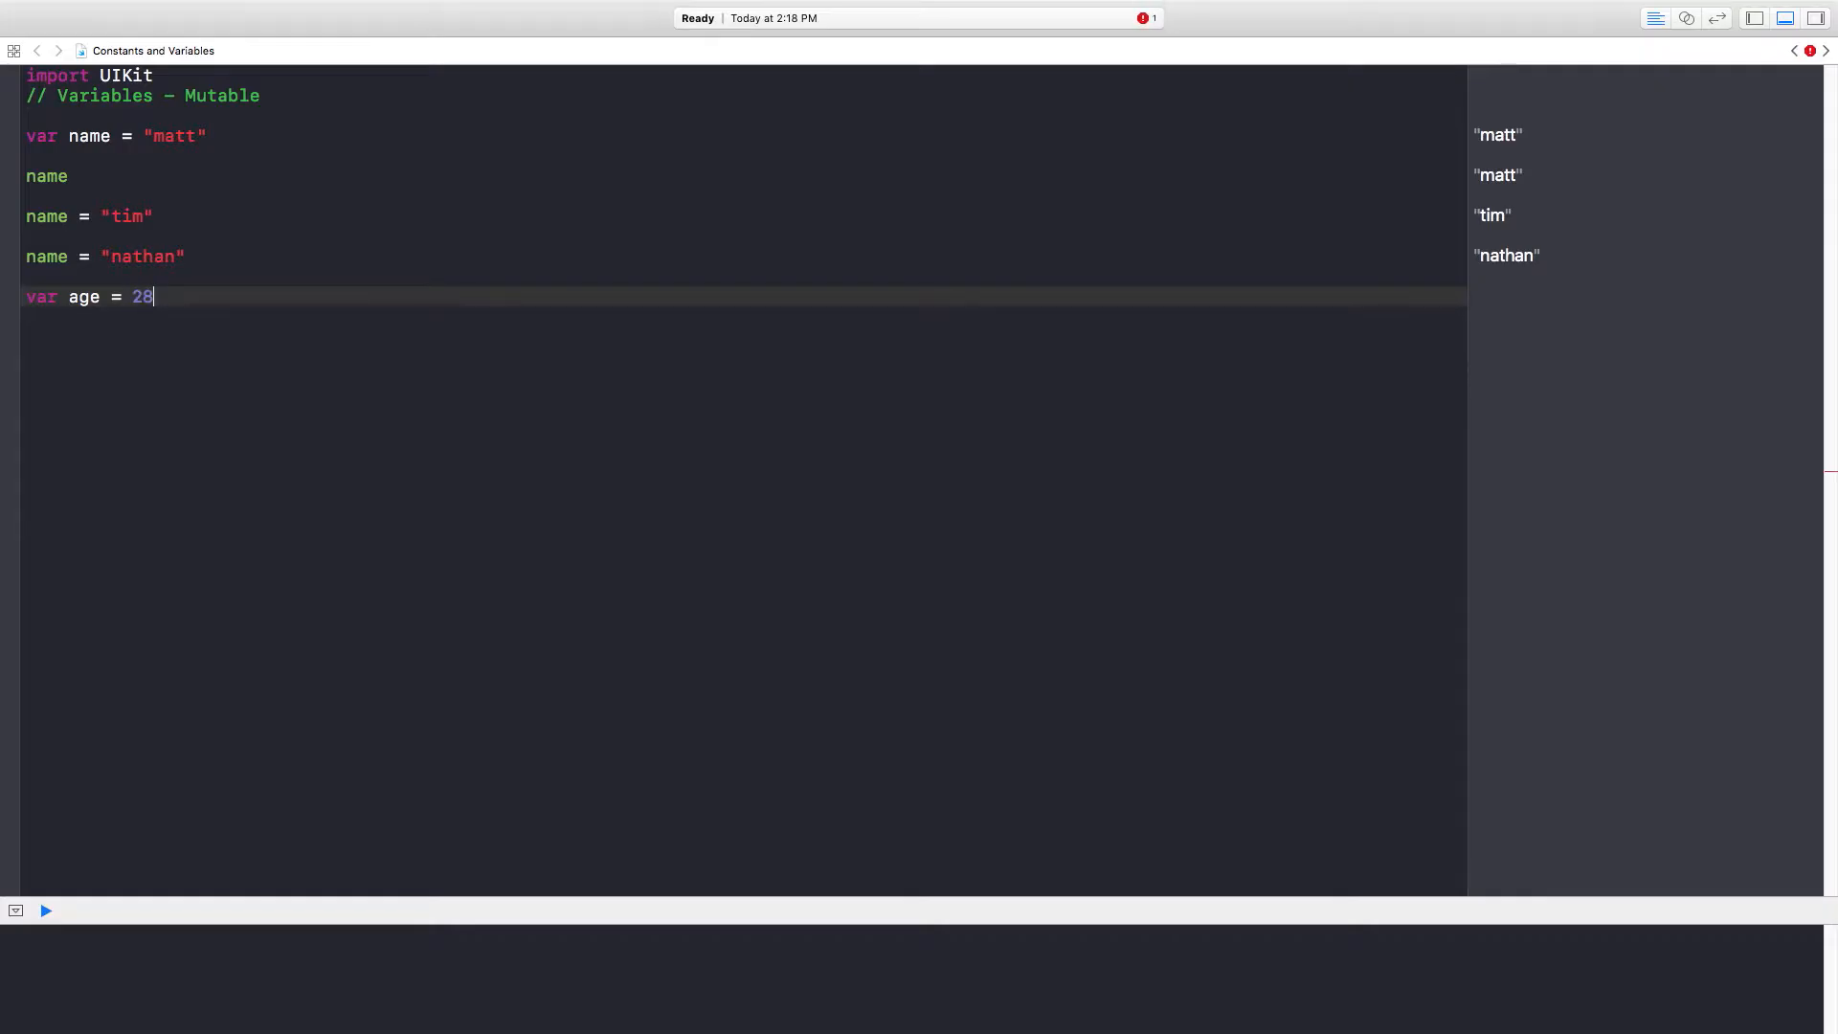
- Declare var height = "5'10", correcting the mistyped digits
text(va)
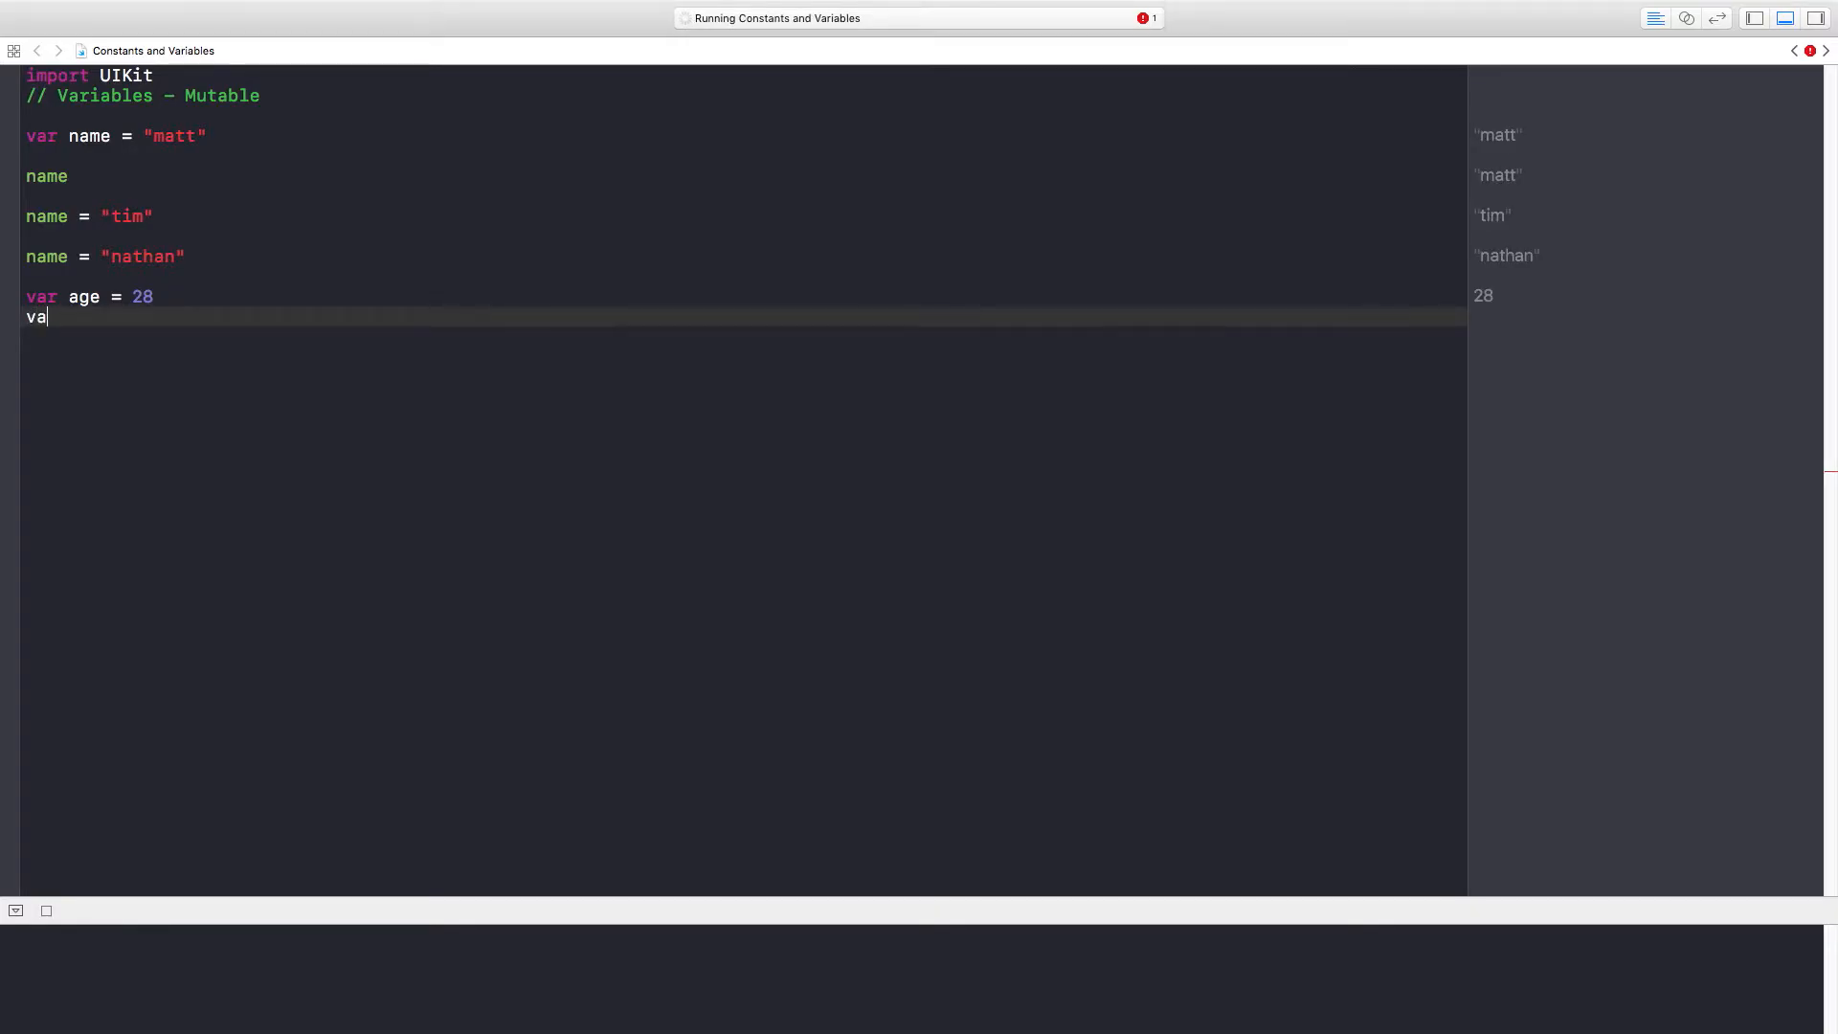
text(r height)
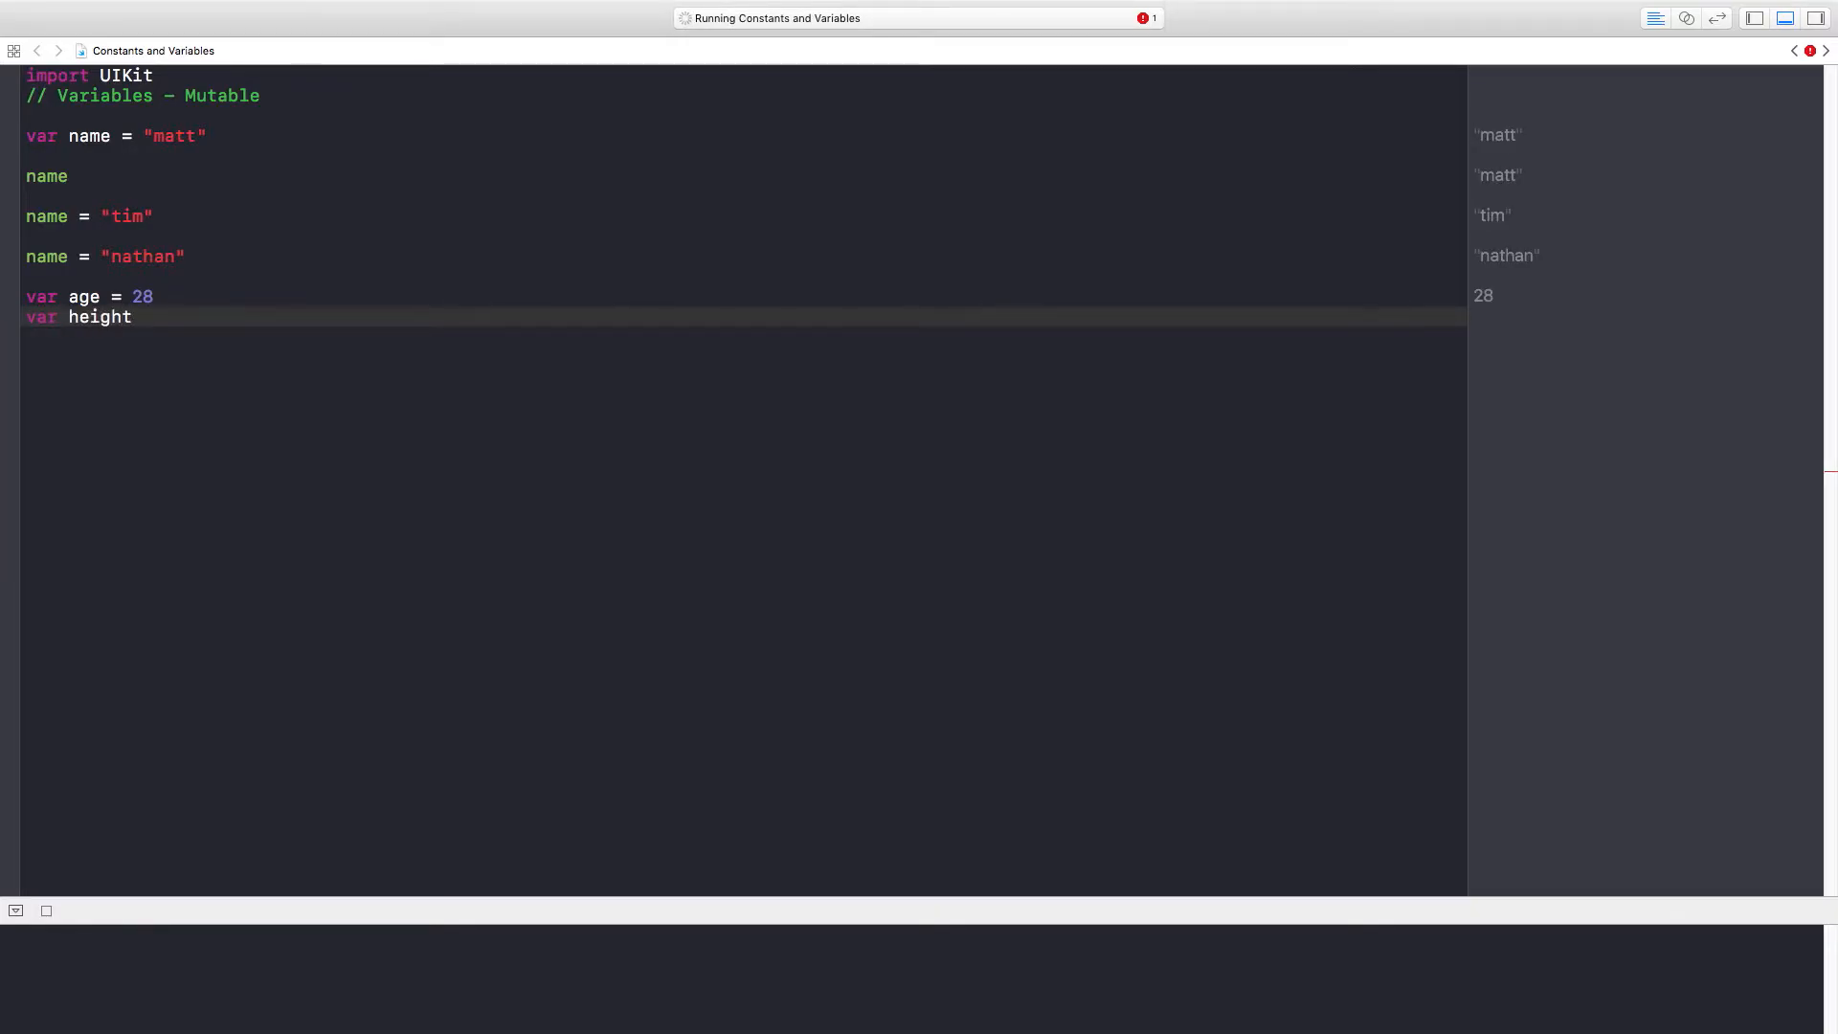
text(=)
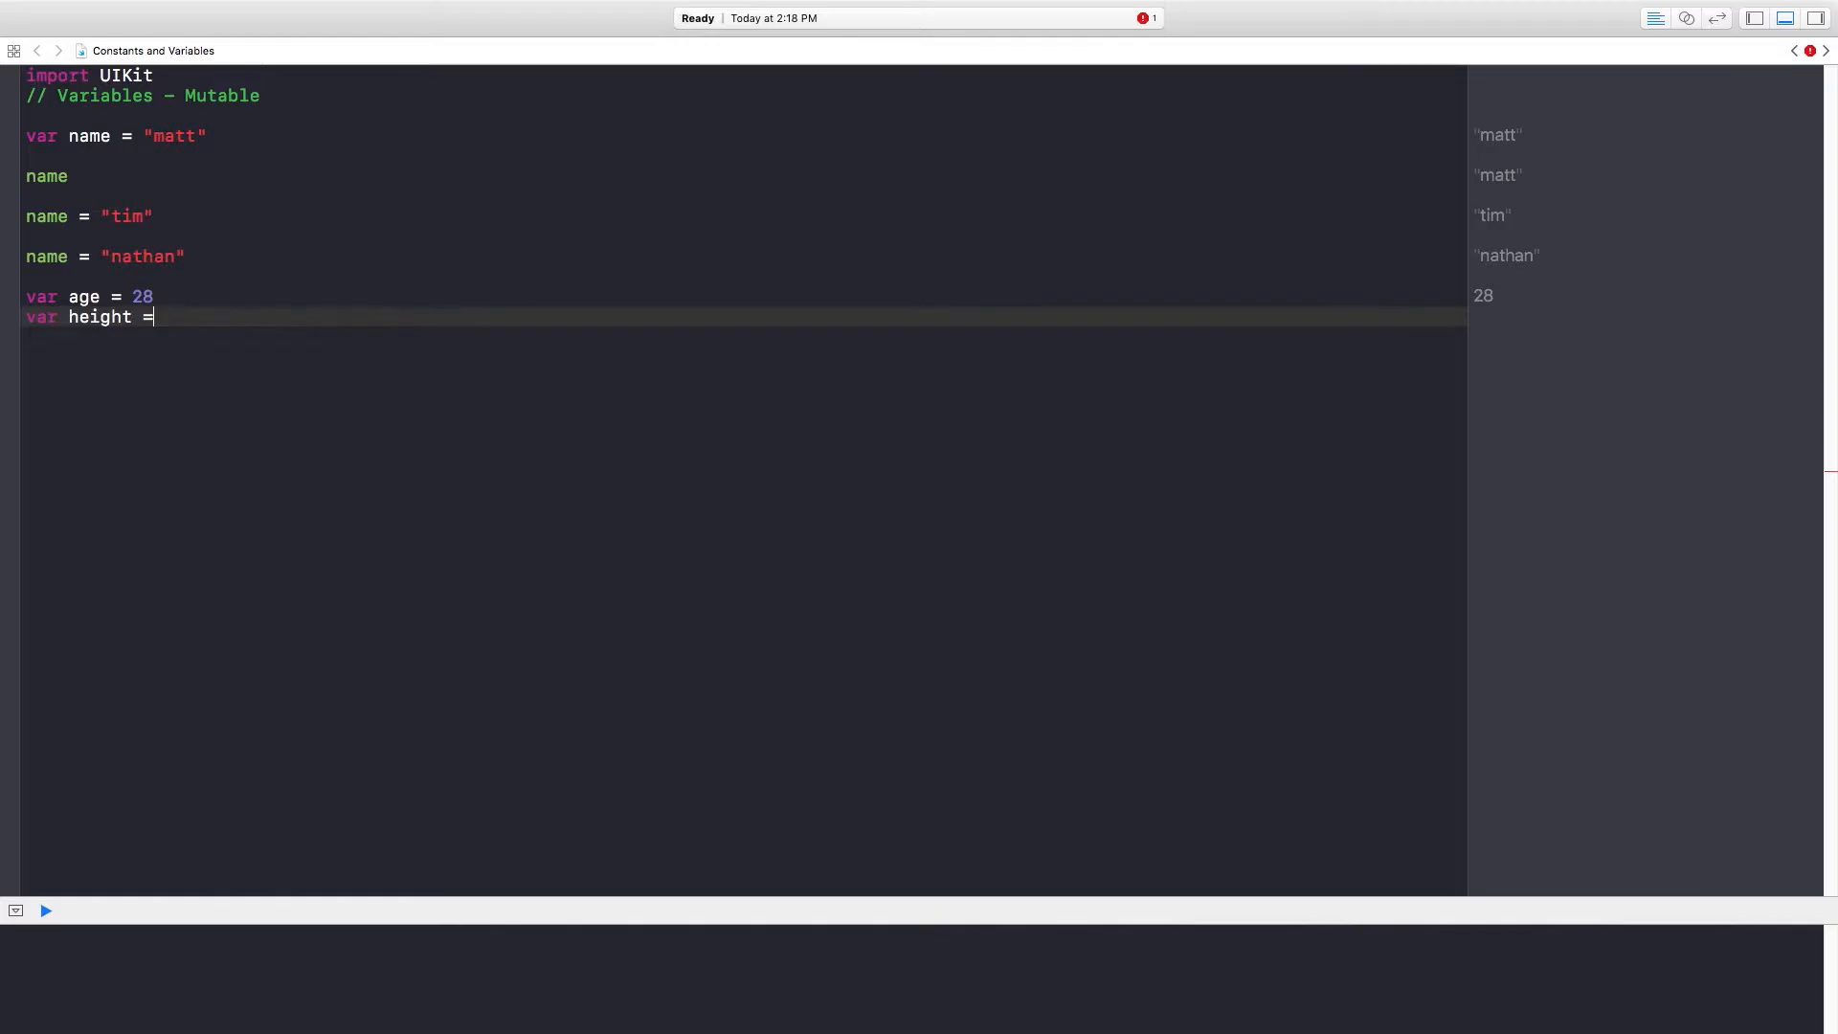
text("510")
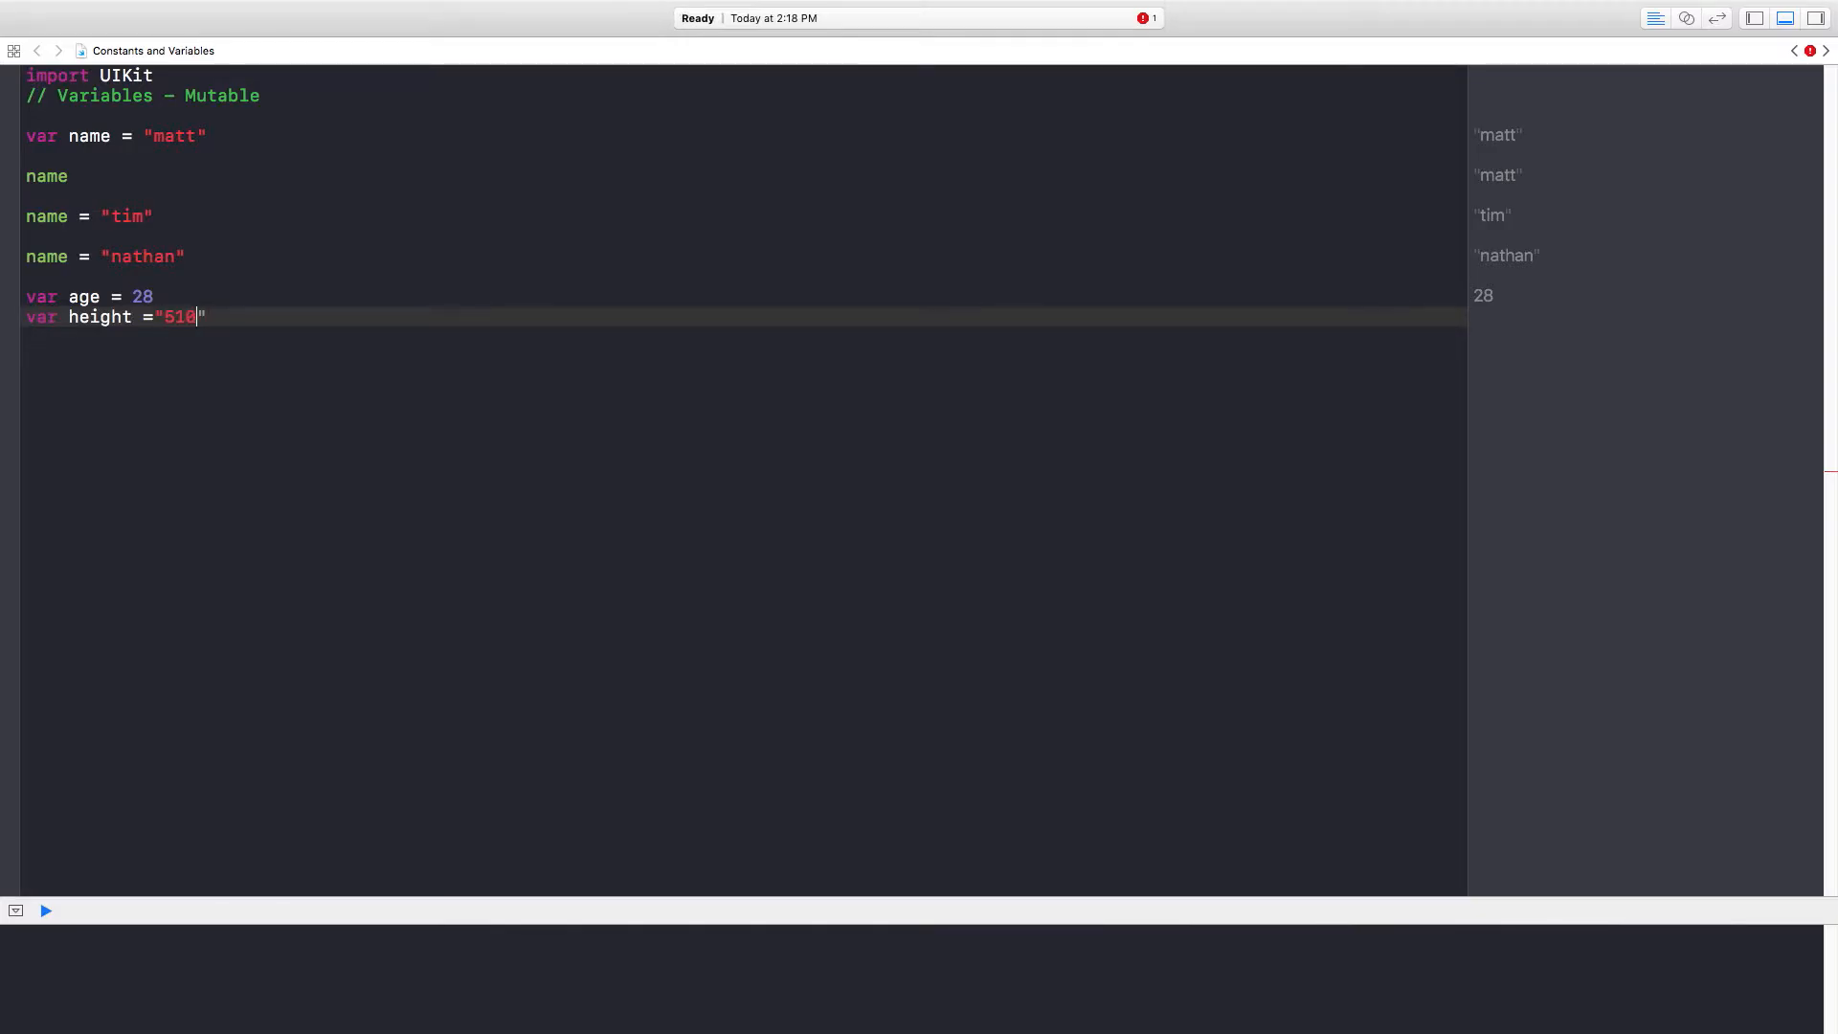
key(Backspace)
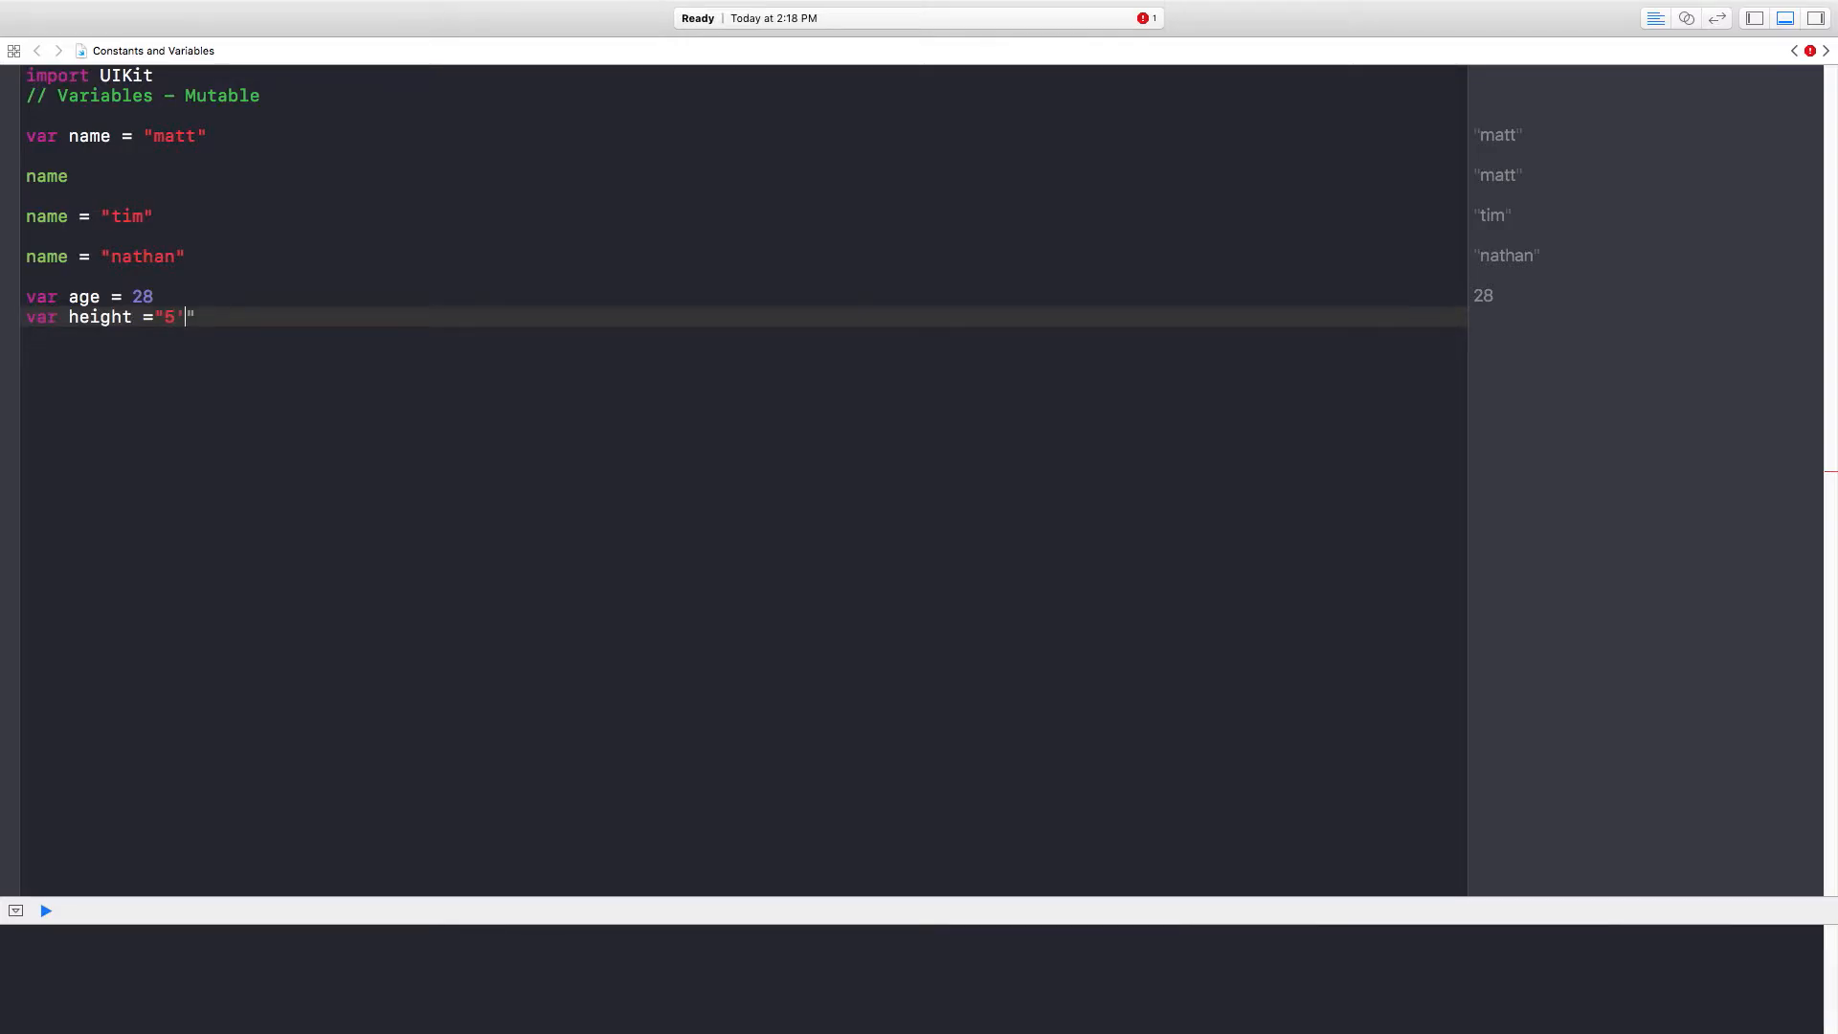
text(10)
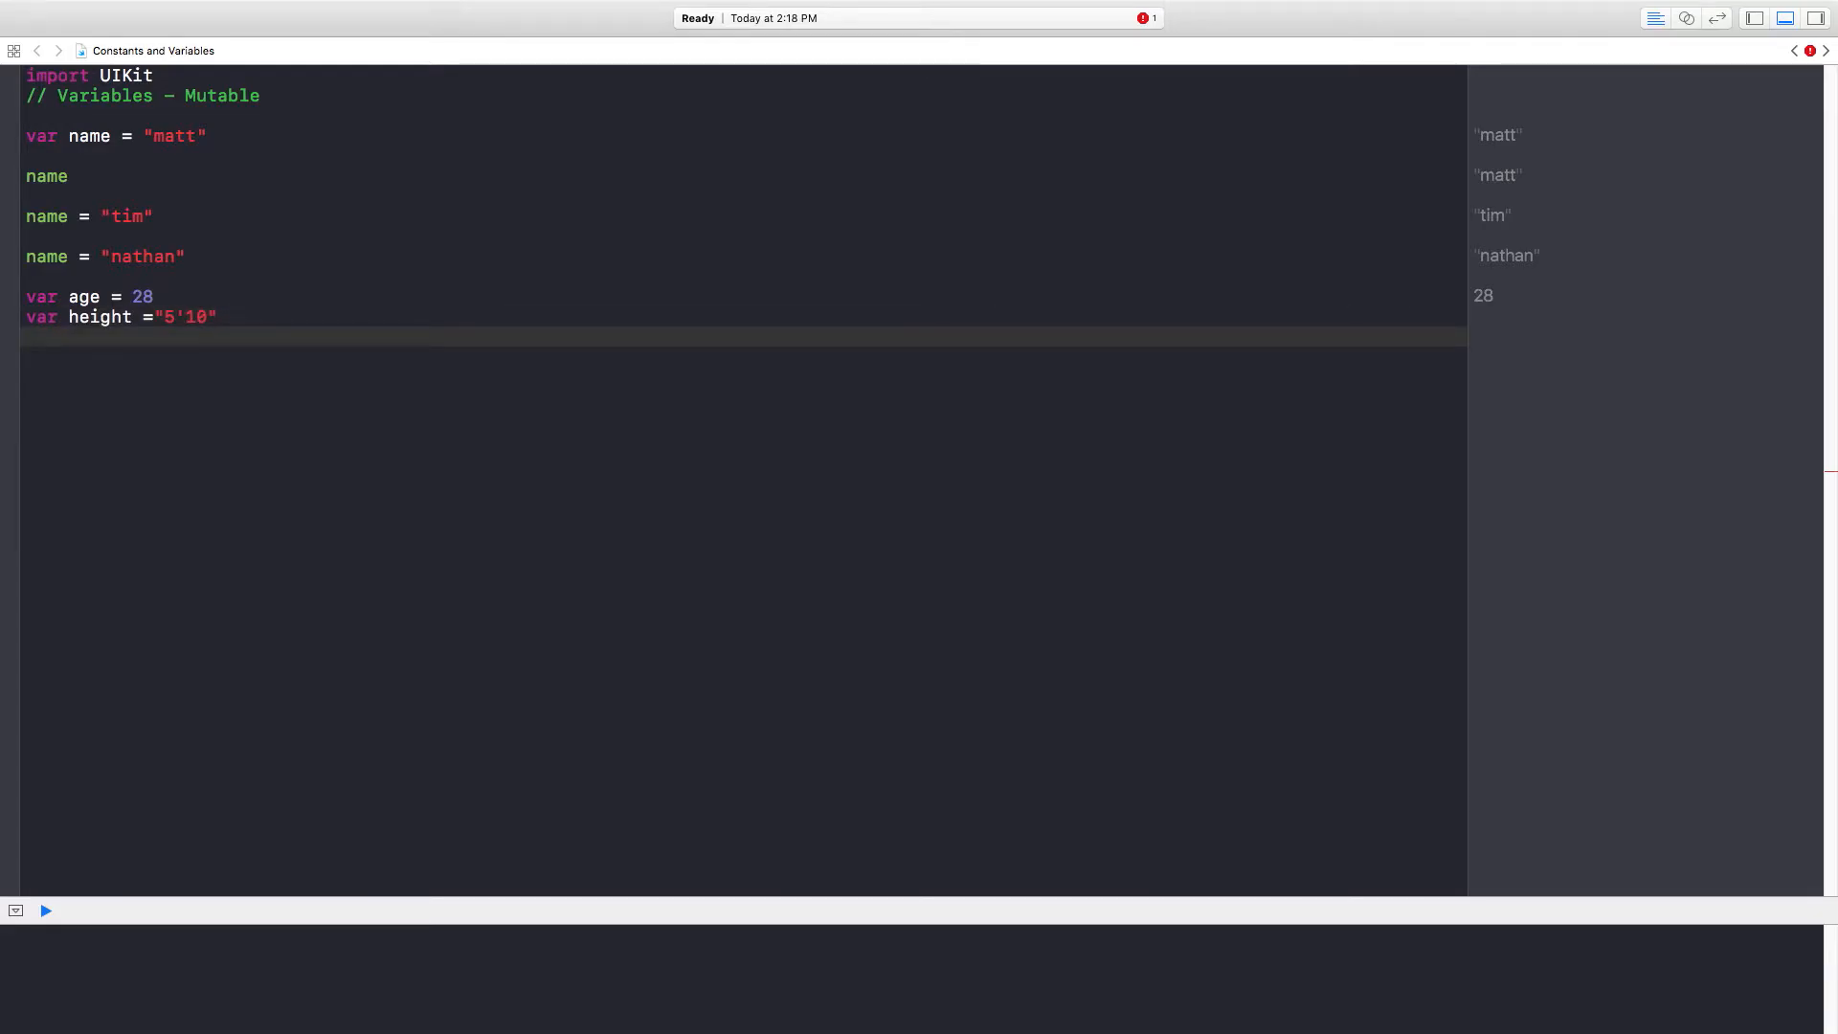
- Declare var truck = "5'10" and select the word truck
text(var)
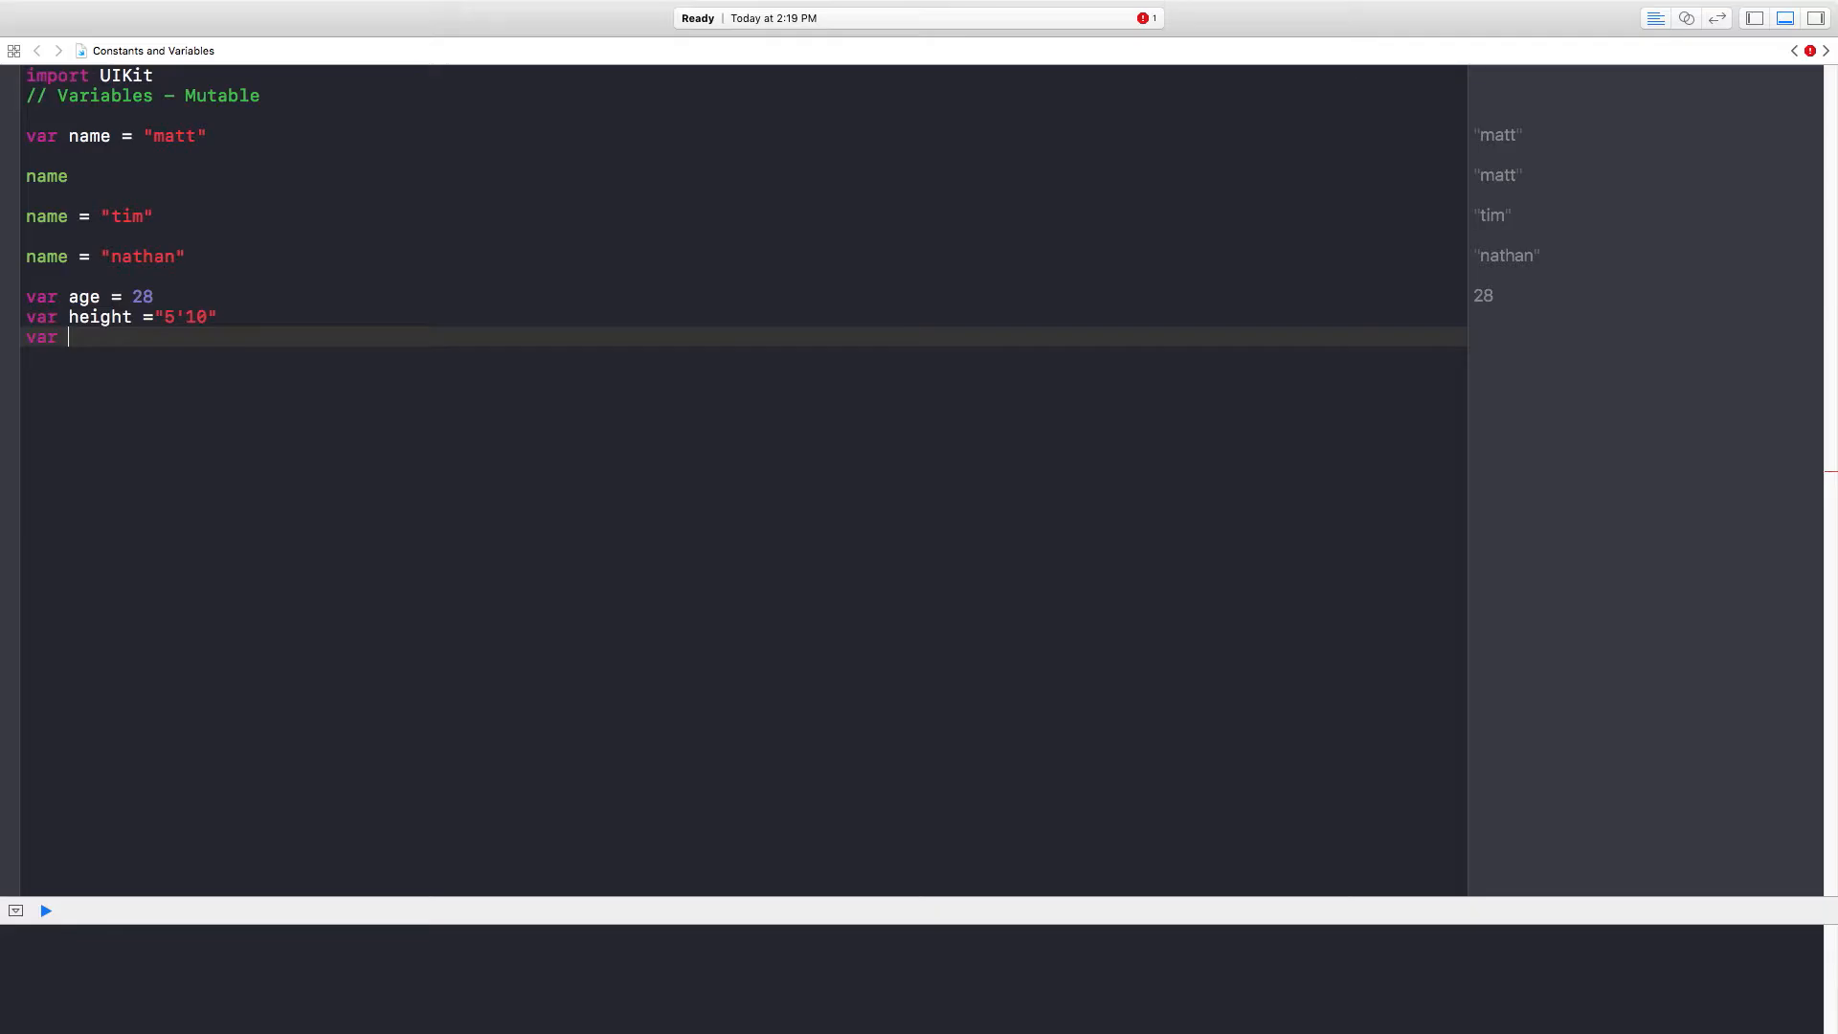
text(truc)
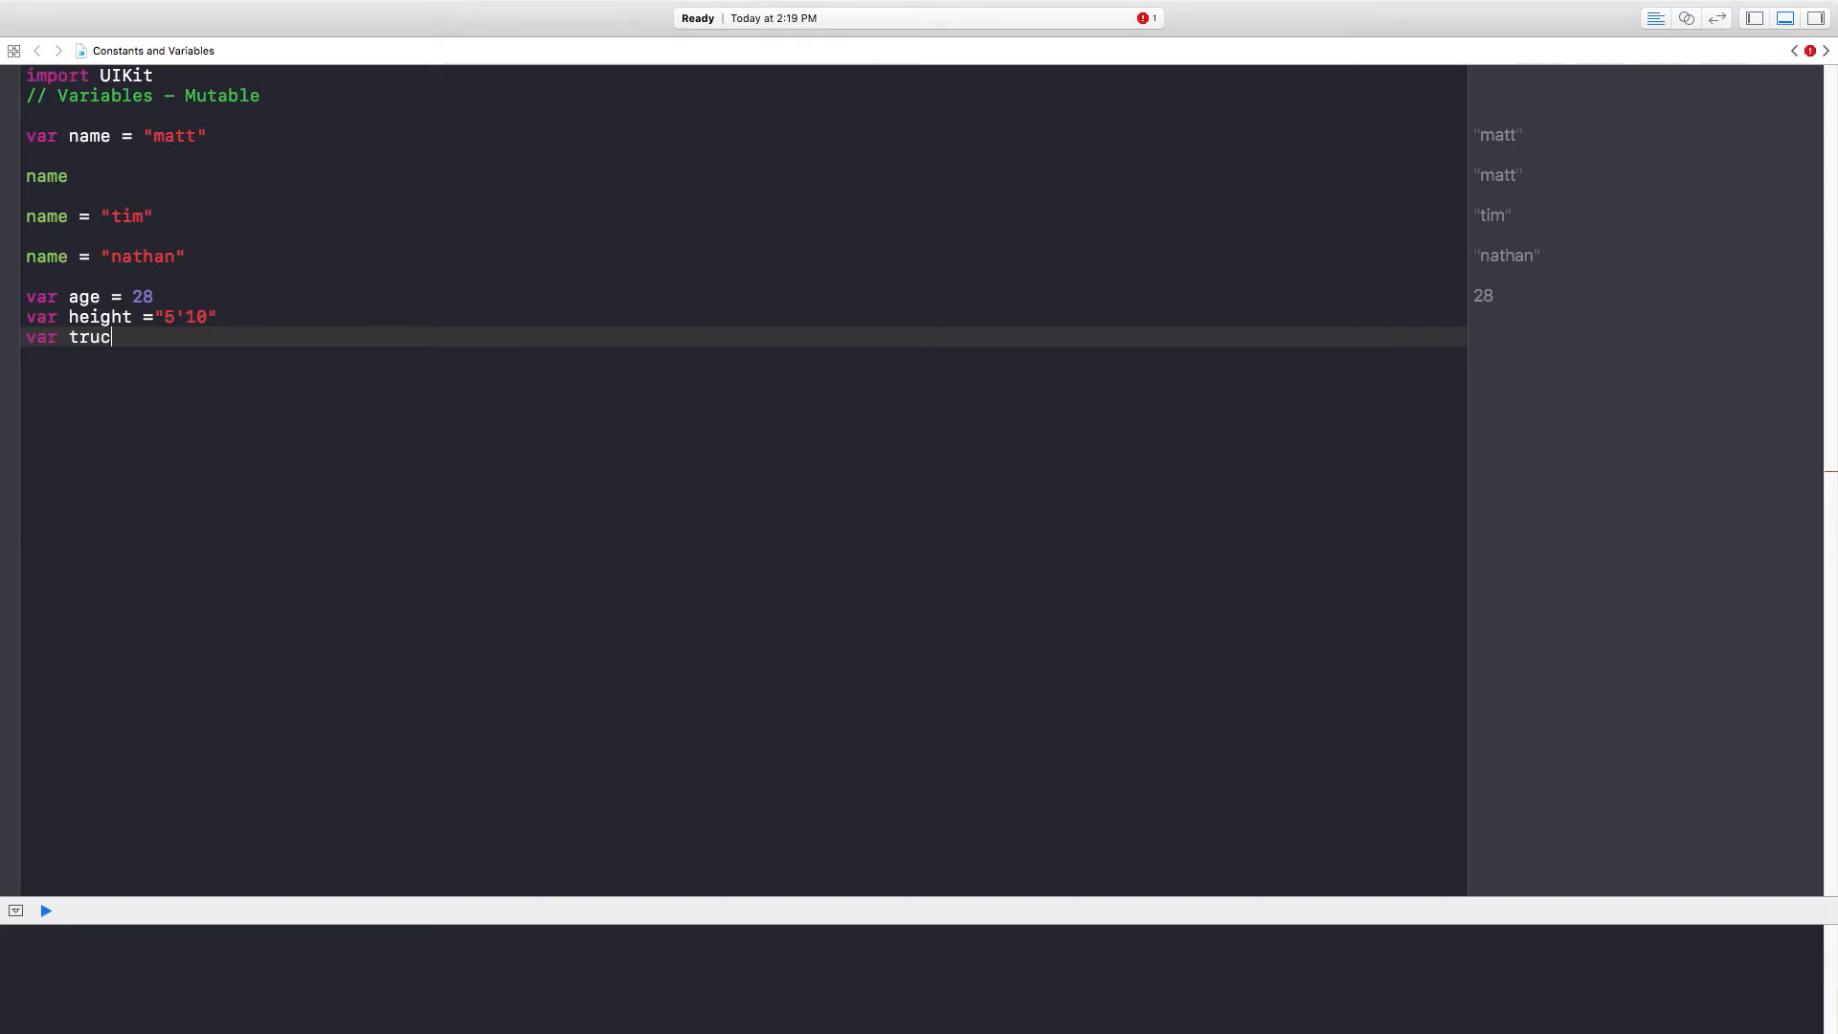
text(k = ")
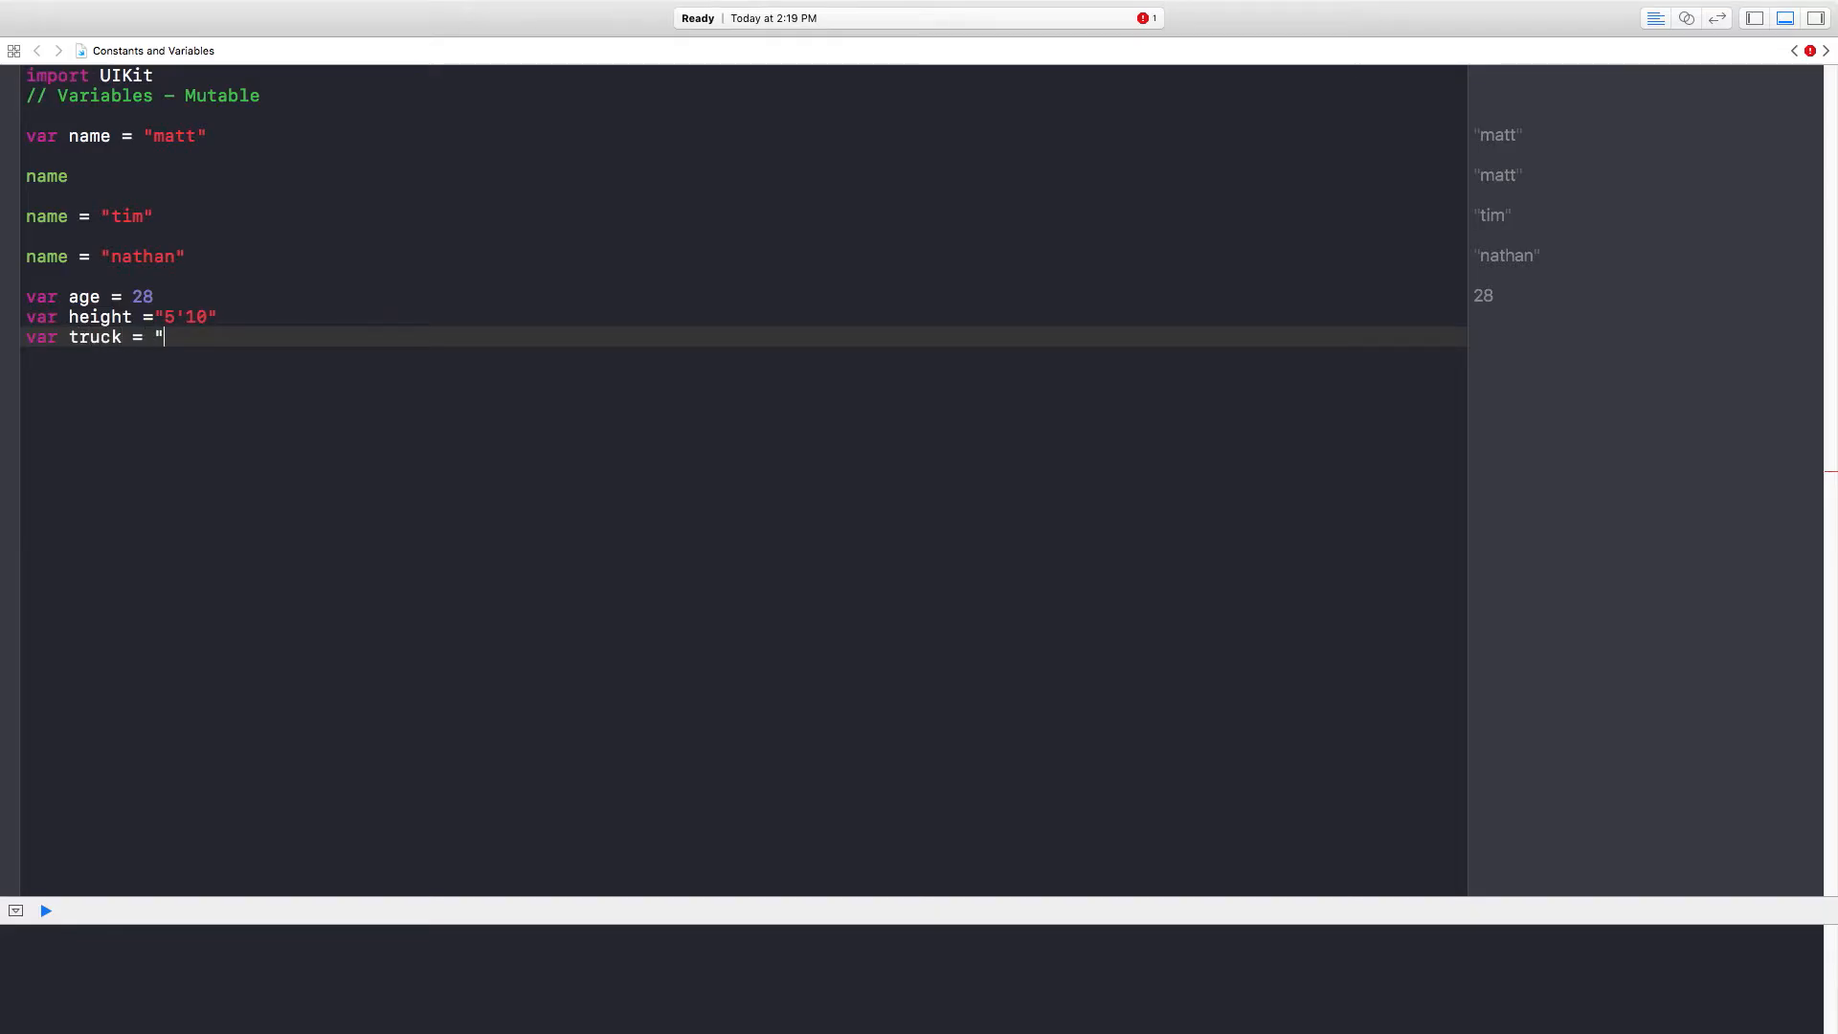
text(5)
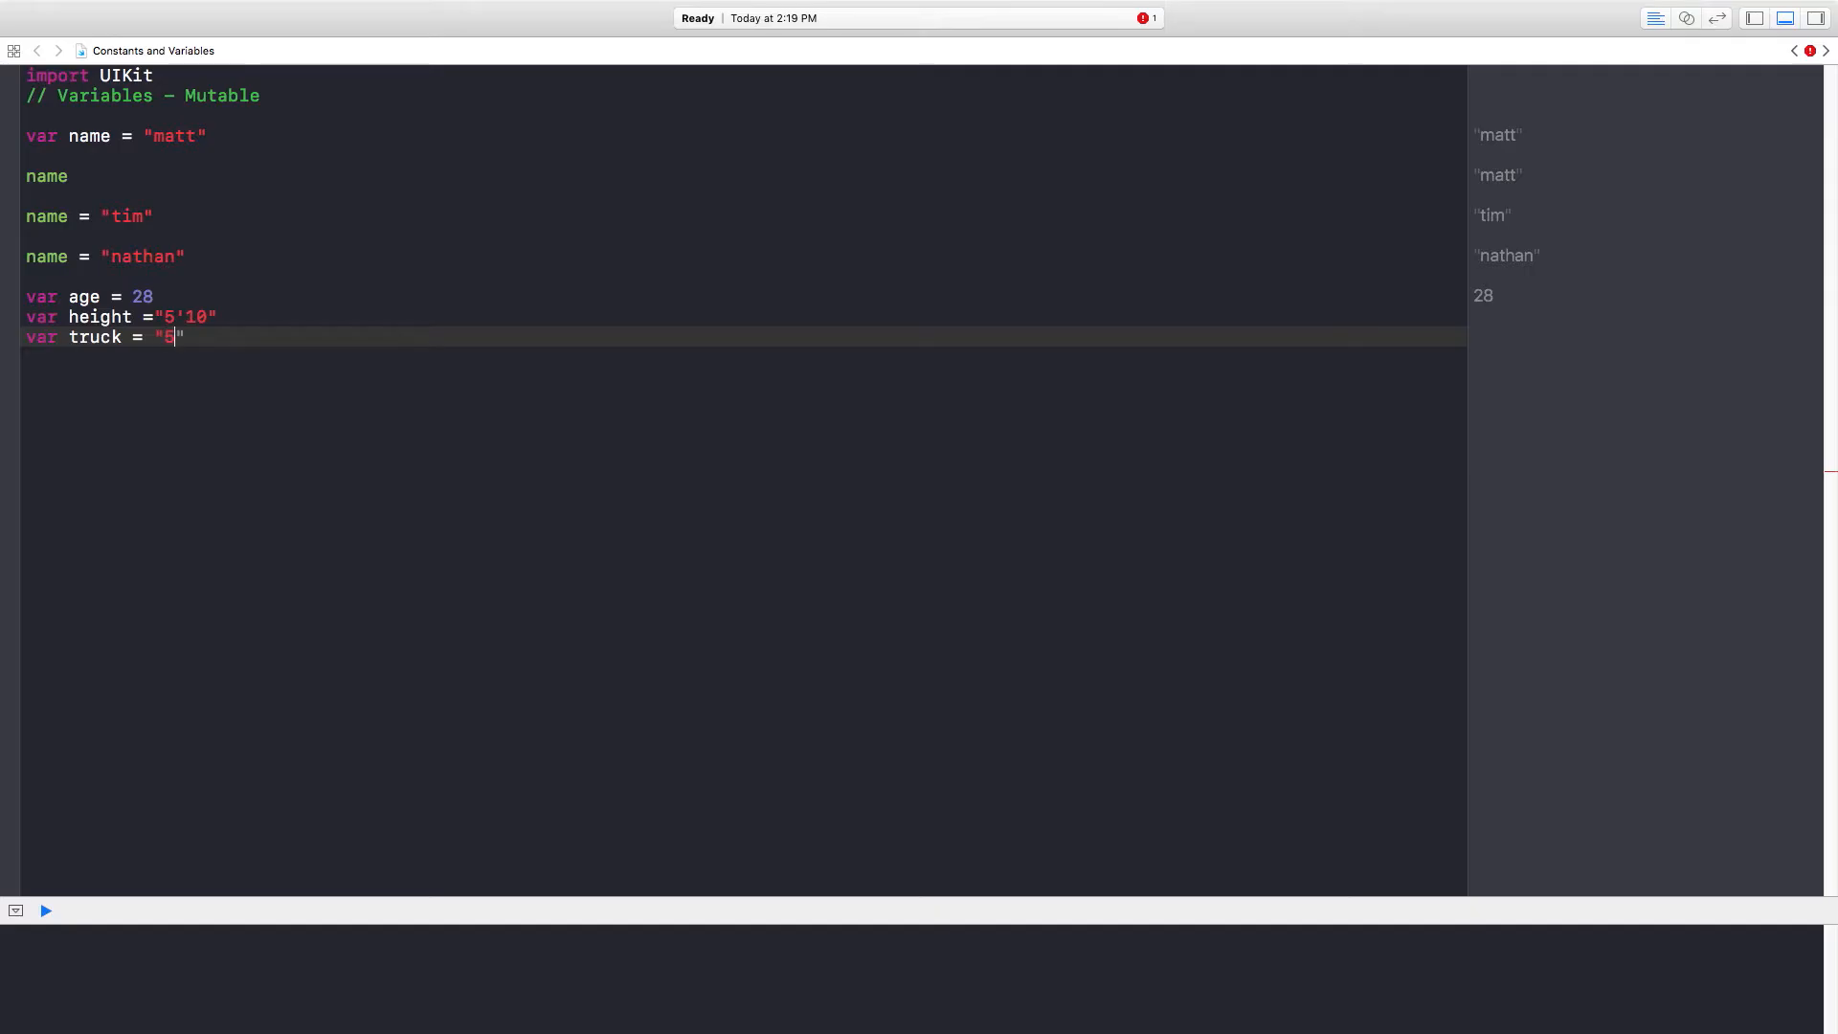
text('10)
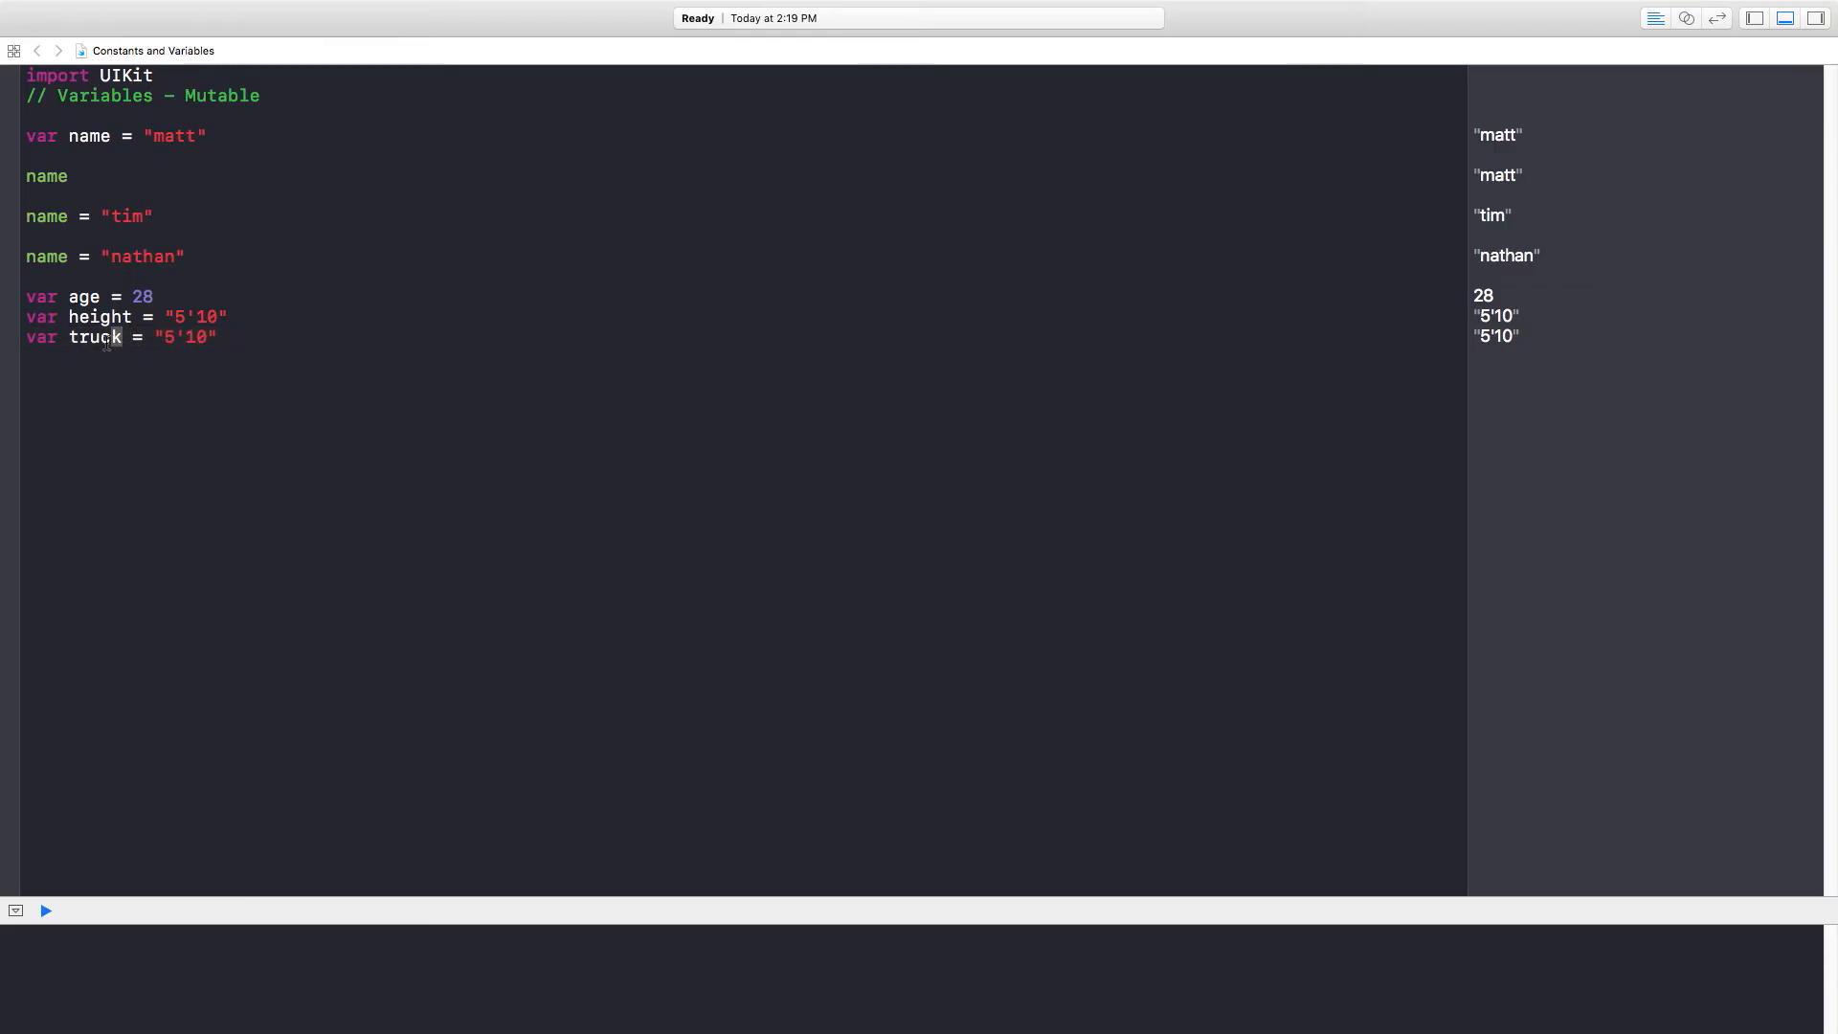
double_click(95, 335)
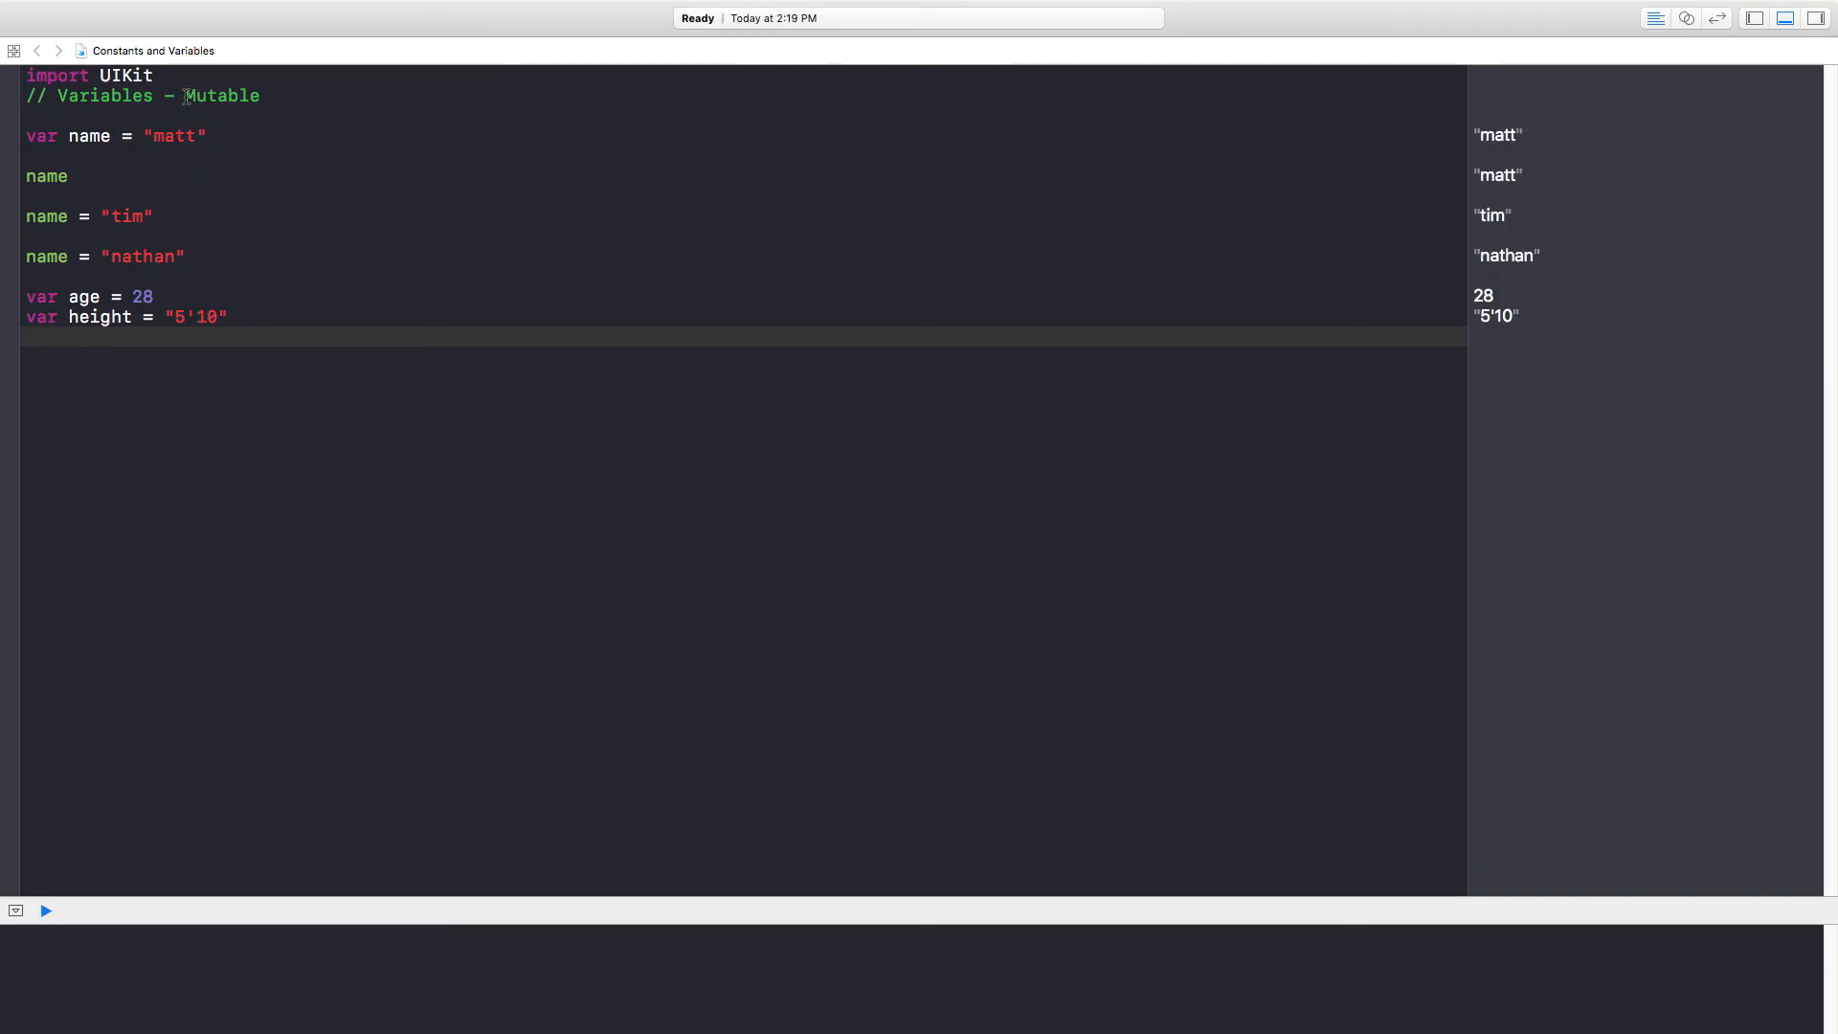
- Select the word Mutable in the Variables comment
double_click(222, 96)
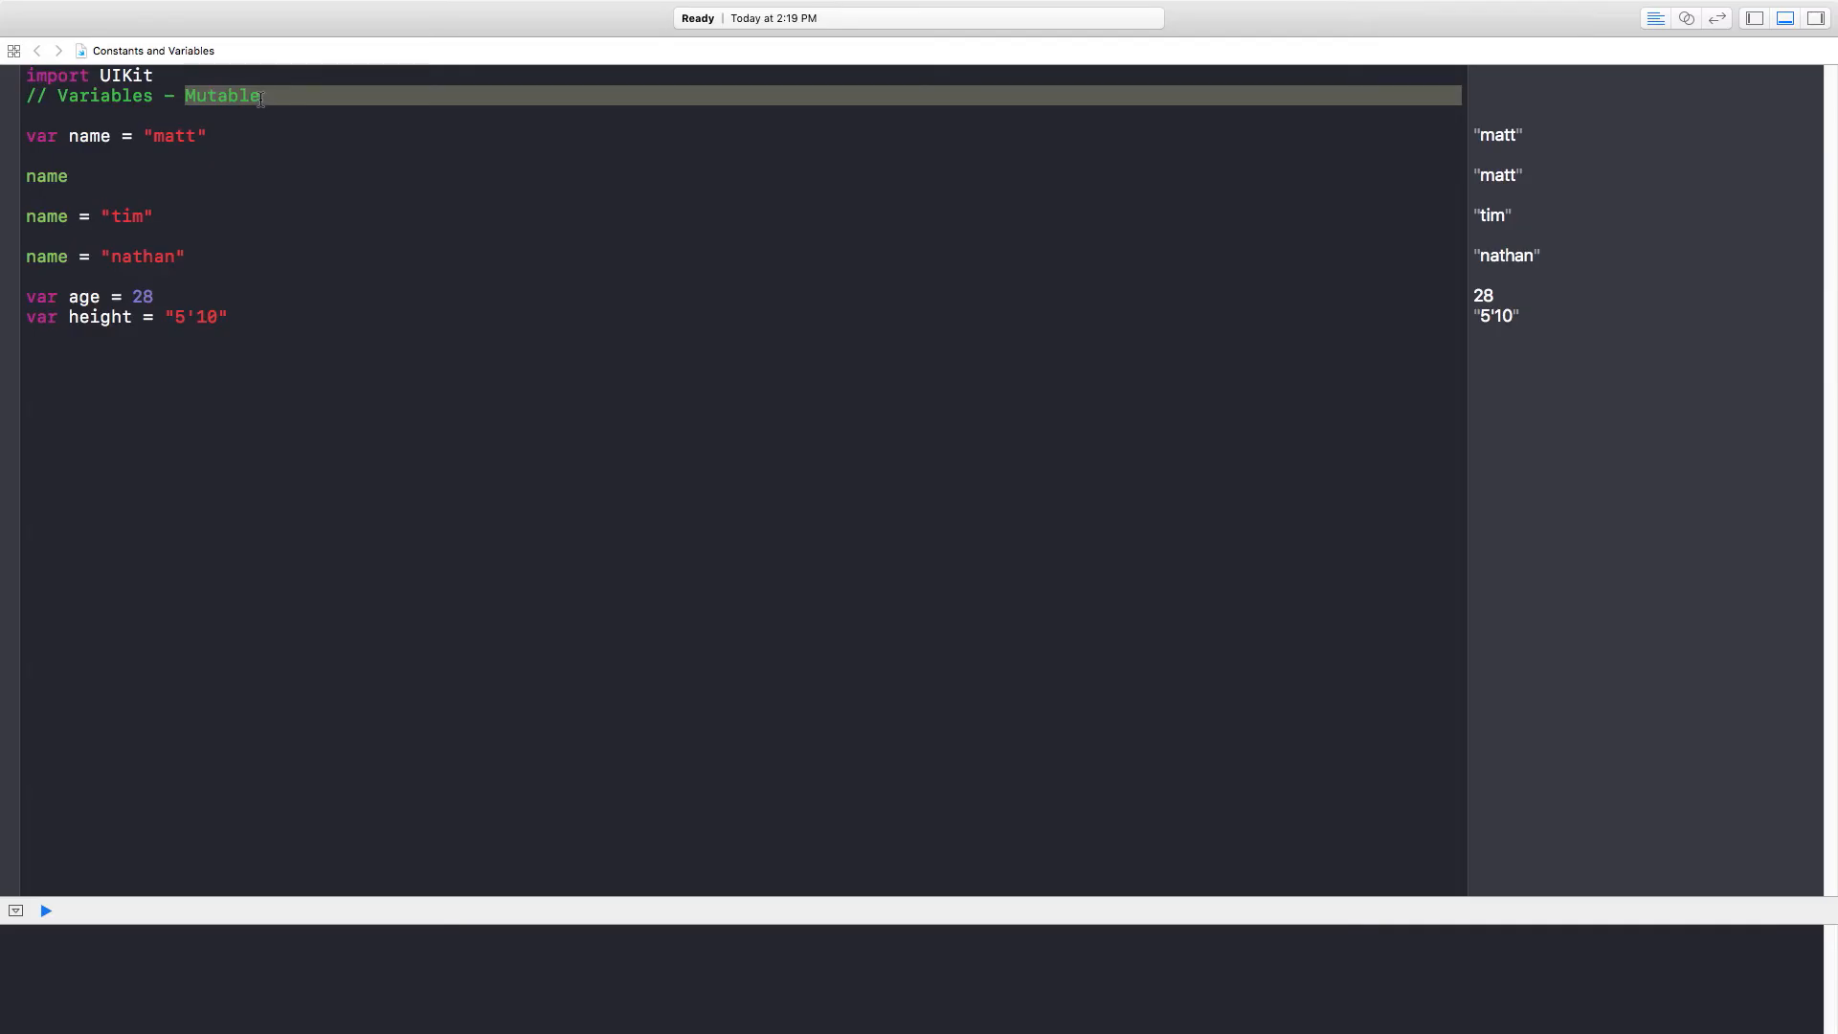